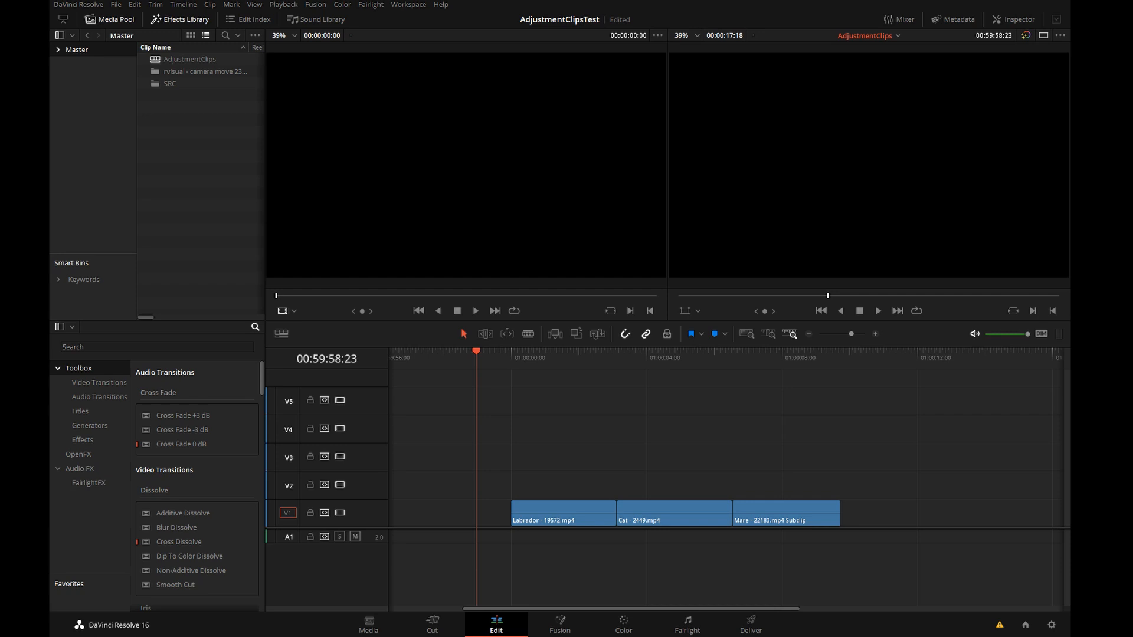
# Step: Search the Effects Library for 'fusion' to find the Fusion Composition
pyautogui.click(156, 347)
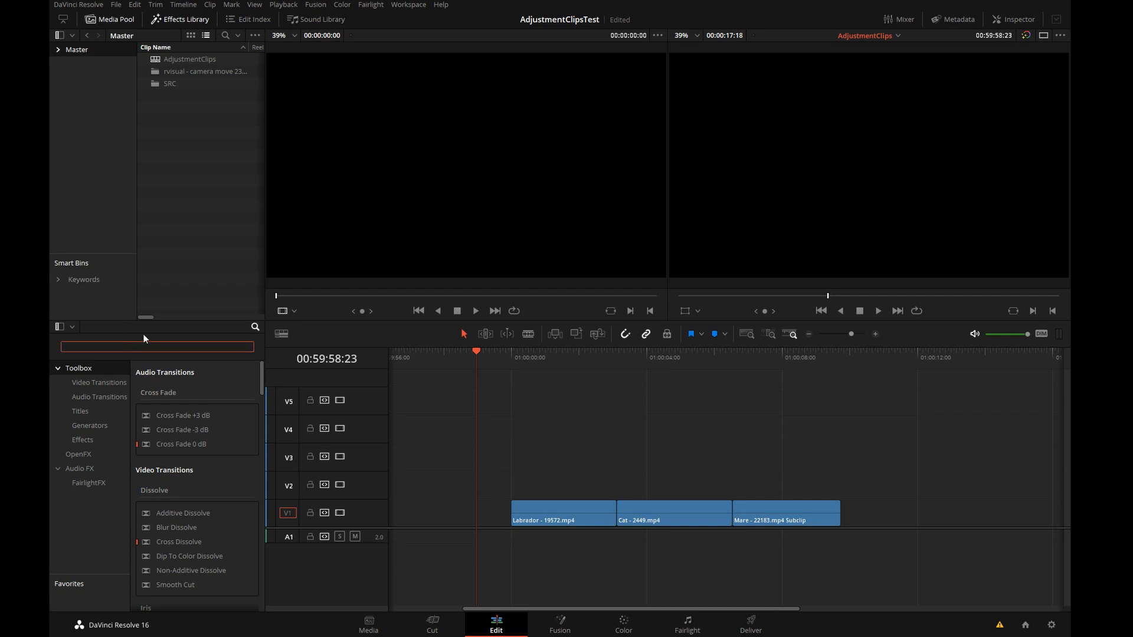
pyautogui.write('fusion')
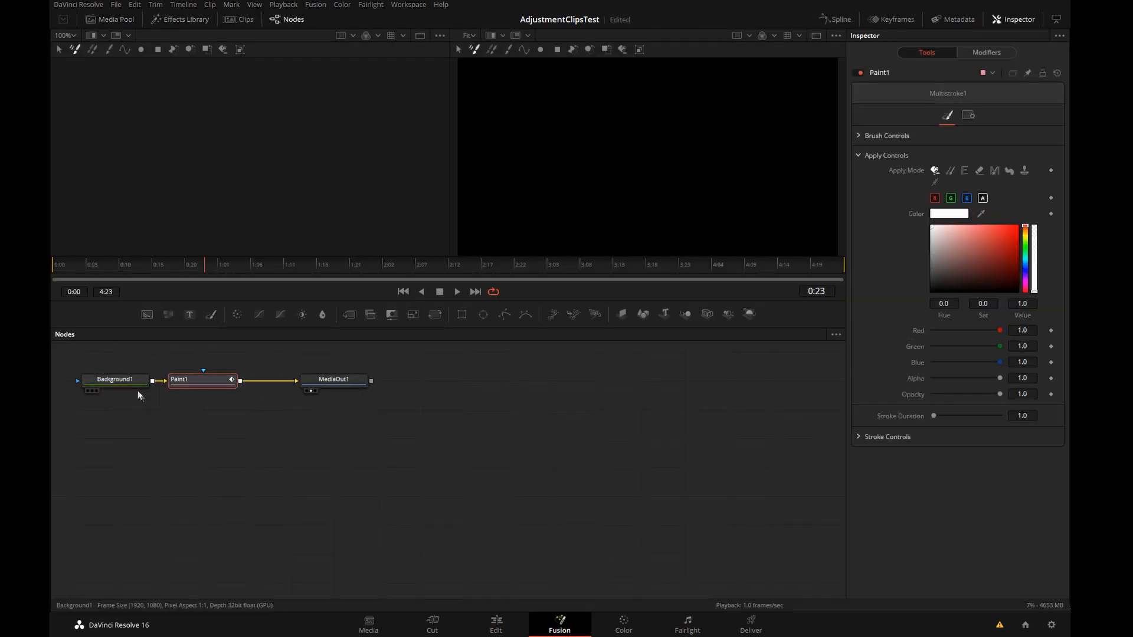
# Step: Make Background1 transparent (Alpha 0) and paint a red ellipse stroke with Paint1
pyautogui.click(114, 378)
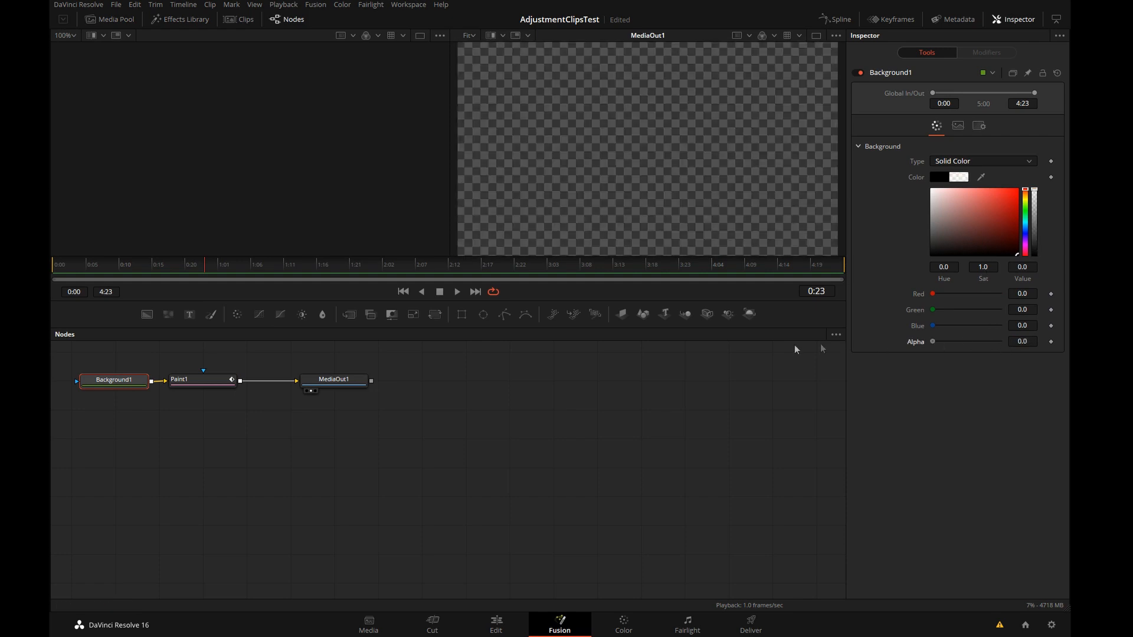
pyautogui.click(180, 381)
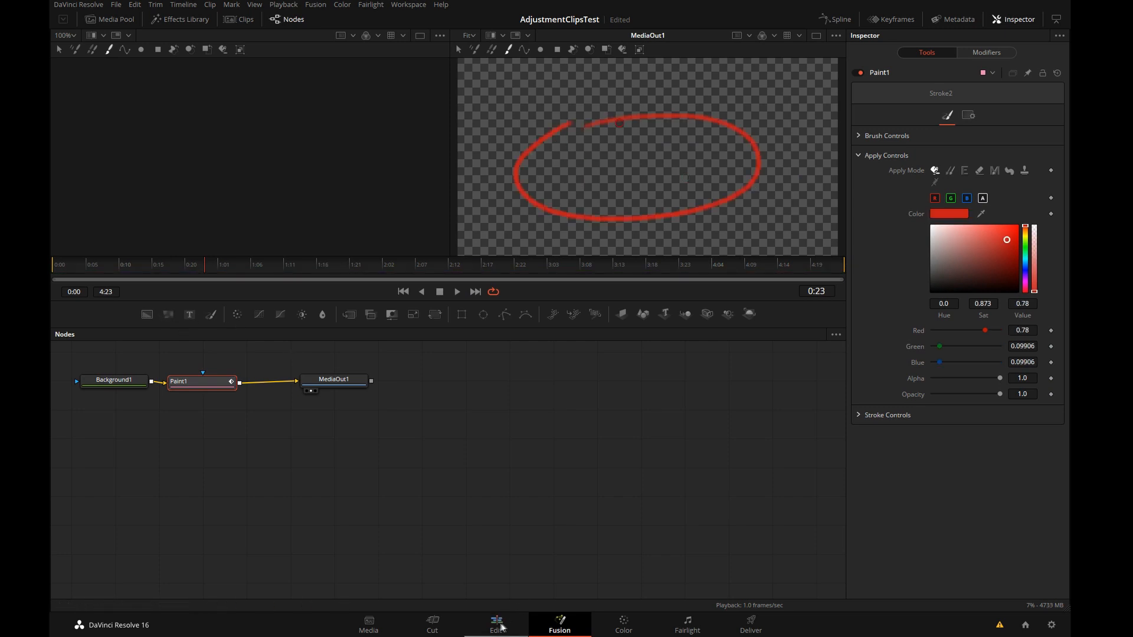
# Step: Return to the Edit page and scrub across the Labrador and Cat clips under the red ellipse
pyautogui.click(496, 625)
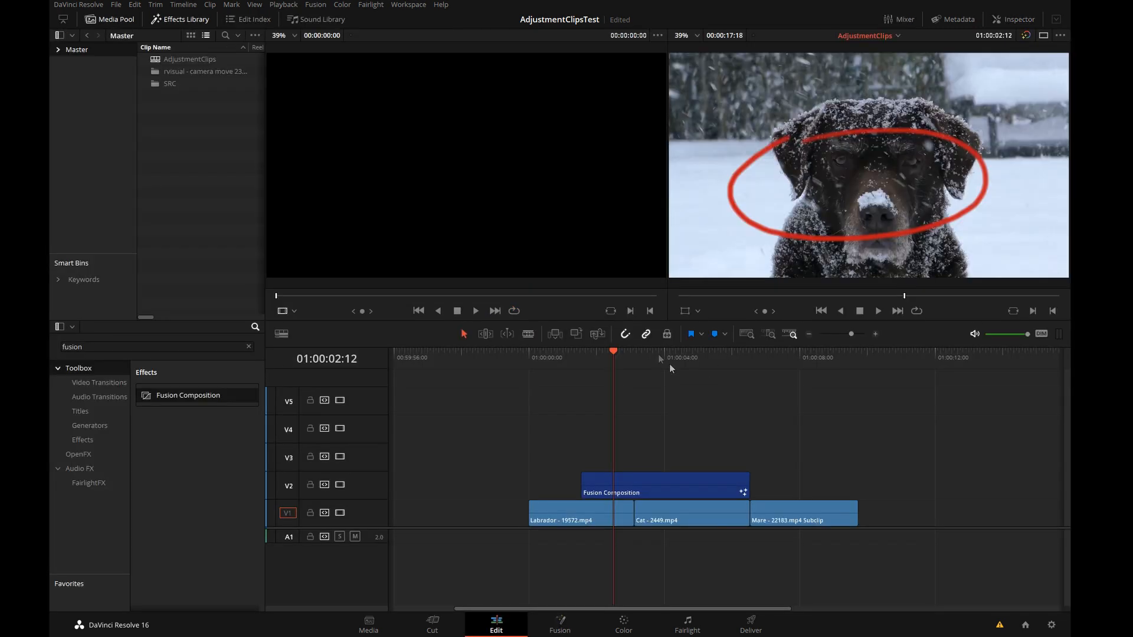
pyautogui.click(656, 351)
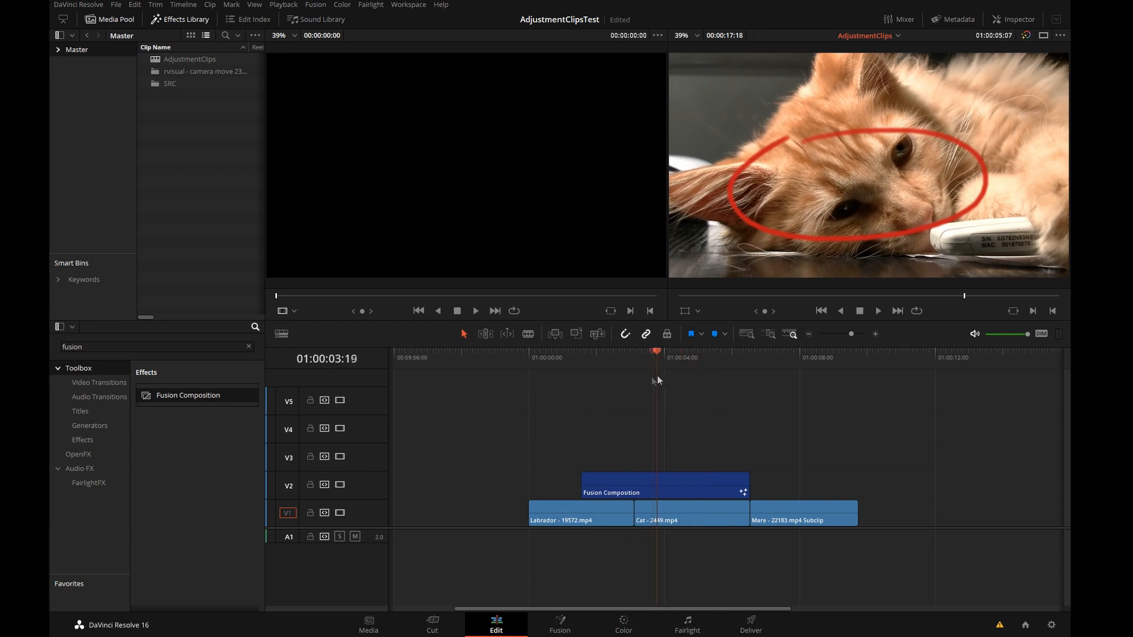
pyautogui.click(604, 357)
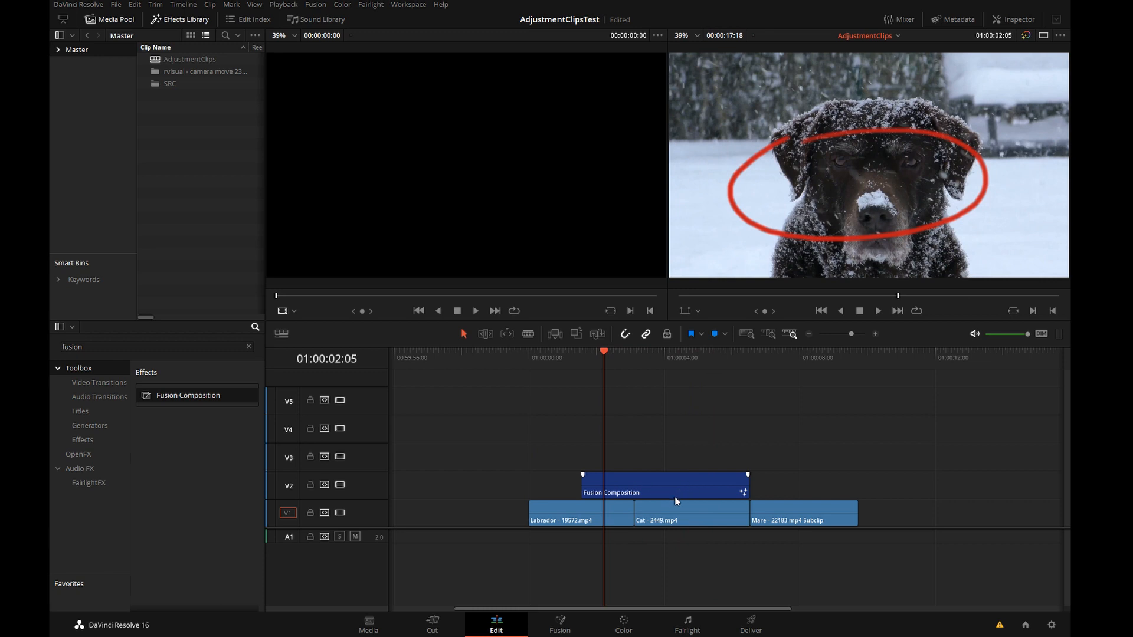
pyautogui.moveTo(844, 178)
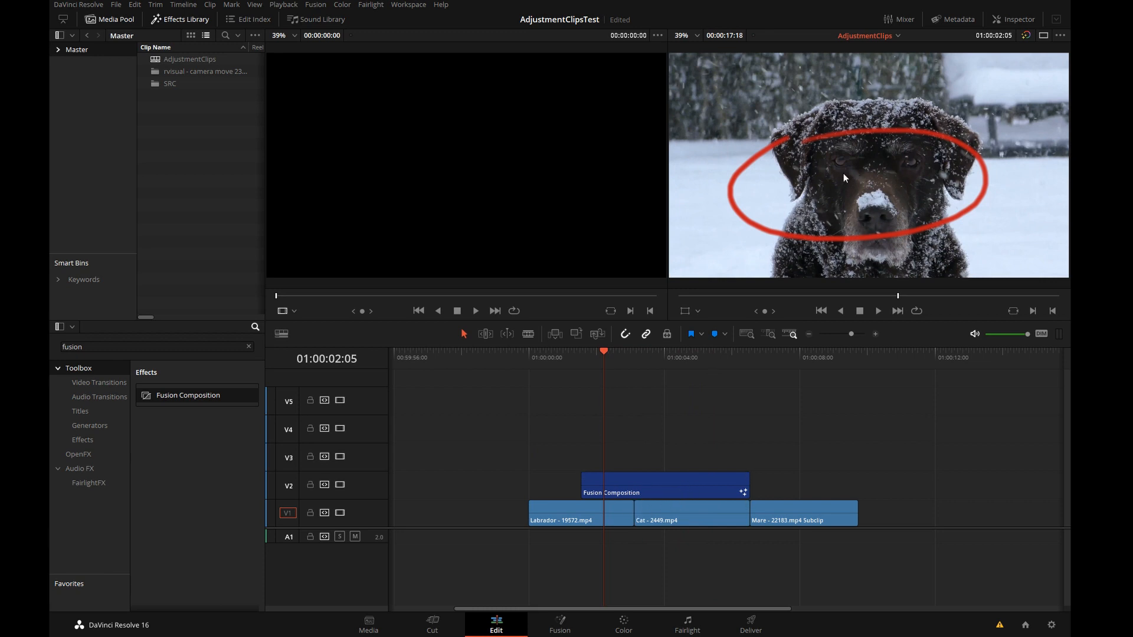
pyautogui.moveTo(694, 433)
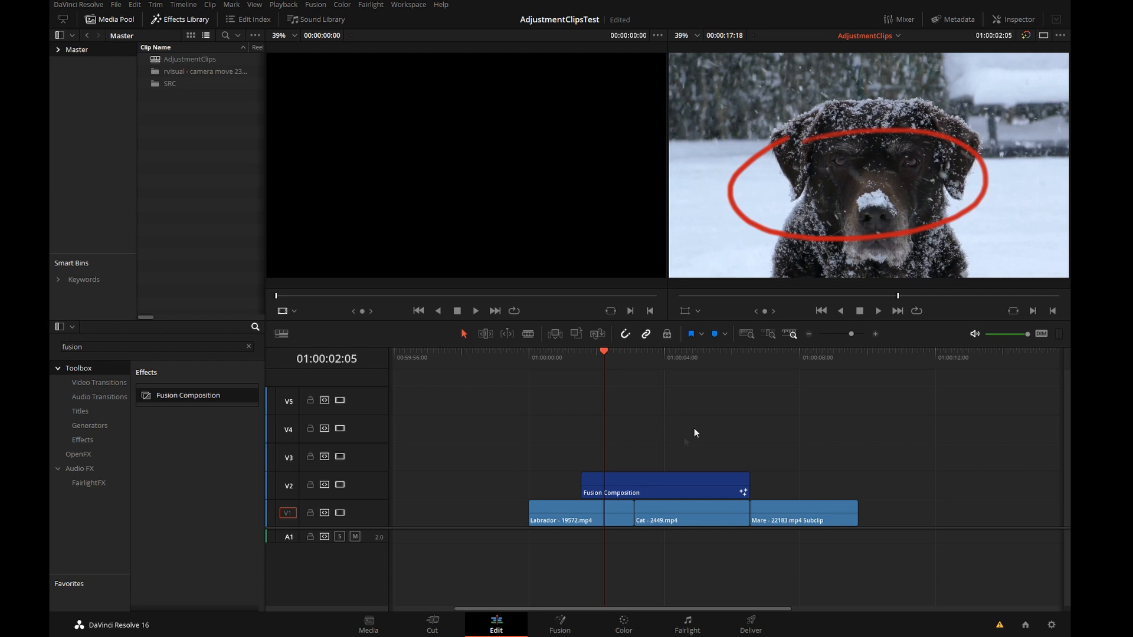
pyautogui.moveTo(881, 149)
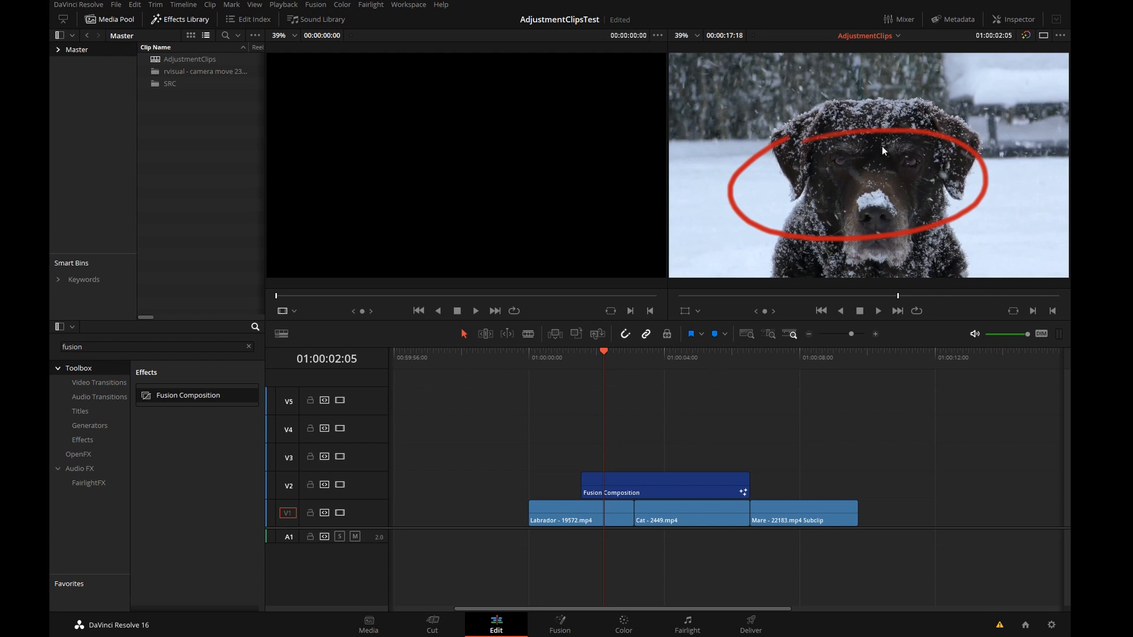
pyautogui.click(663, 484)
pyautogui.write('a')
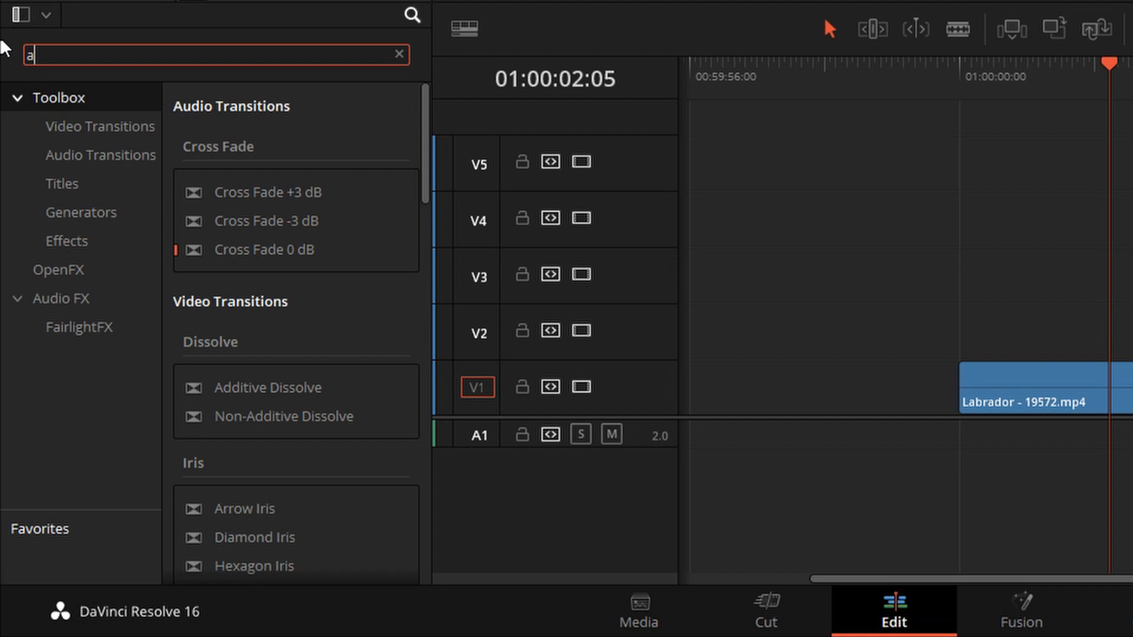
# Step: Replace the Fusion Composition with an Adjustment Clip on track V2
pyautogui.write('djus')
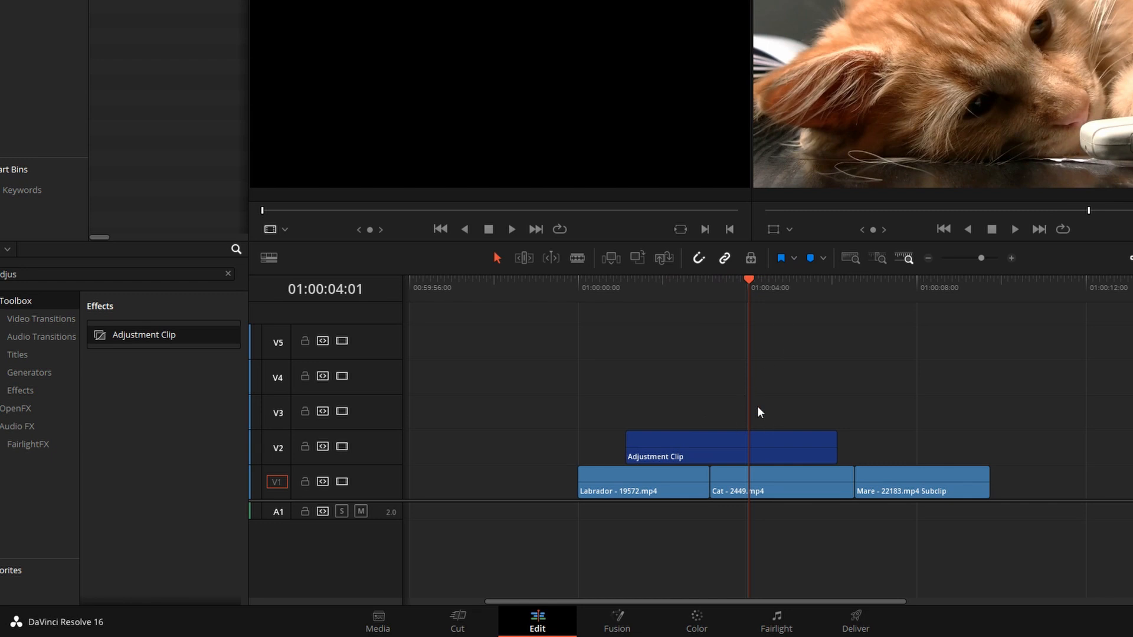
pyautogui.moveTo(617, 579)
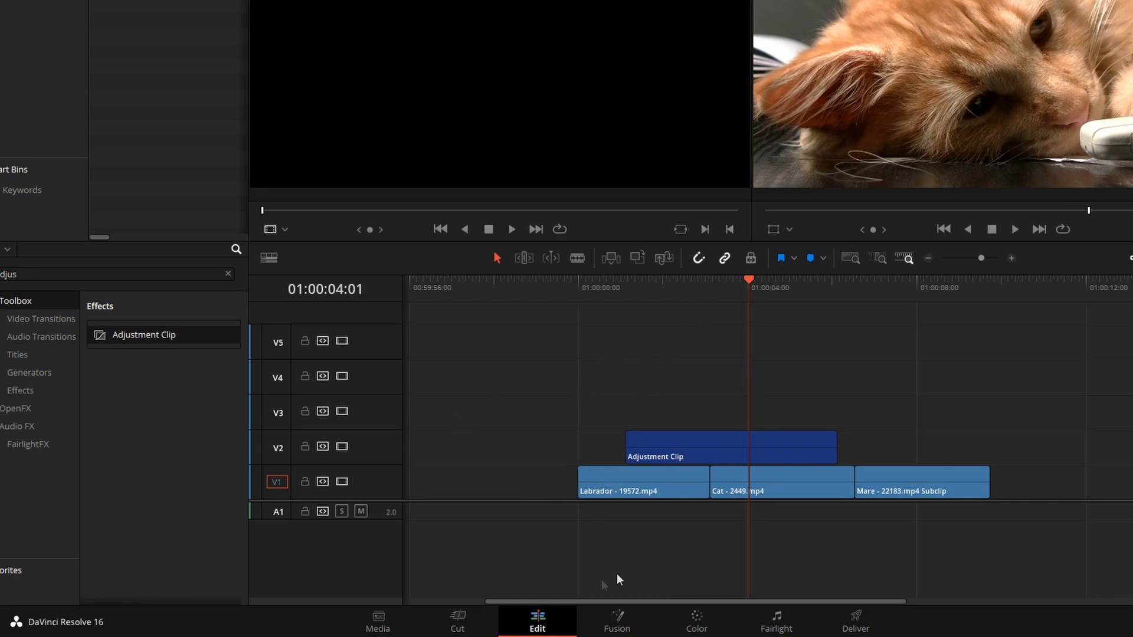
pyautogui.click(616, 622)
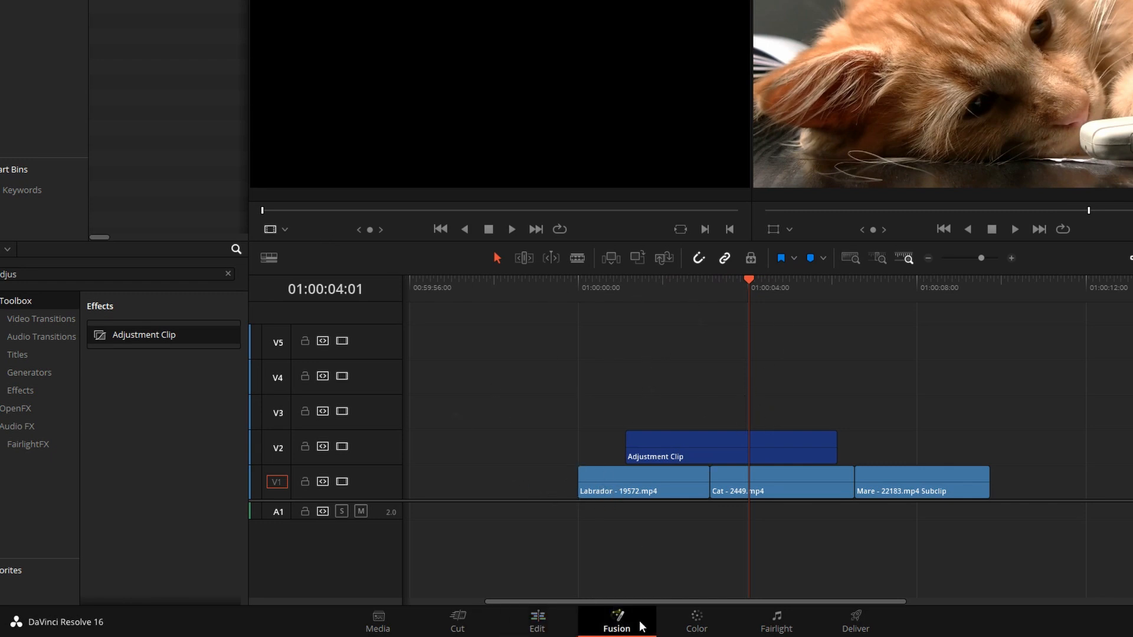
# Step: Open the Adjustment Clip in Fusion and build the Shape3D cube scene with another 3D node
pyautogui.click(616, 622)
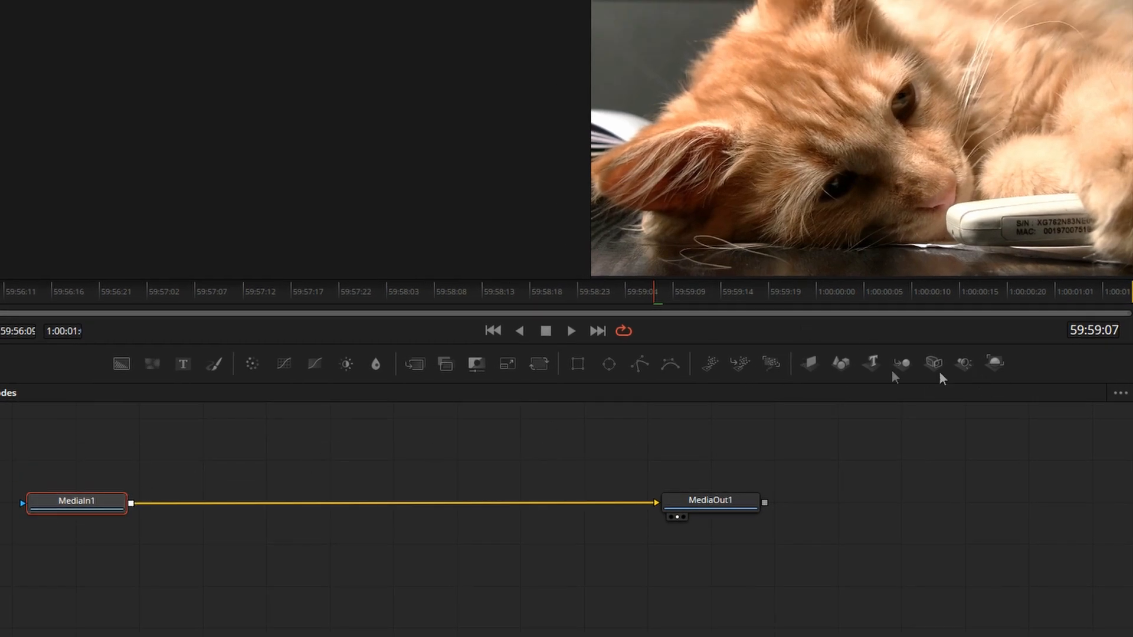
pyautogui.moveTo(789, 305)
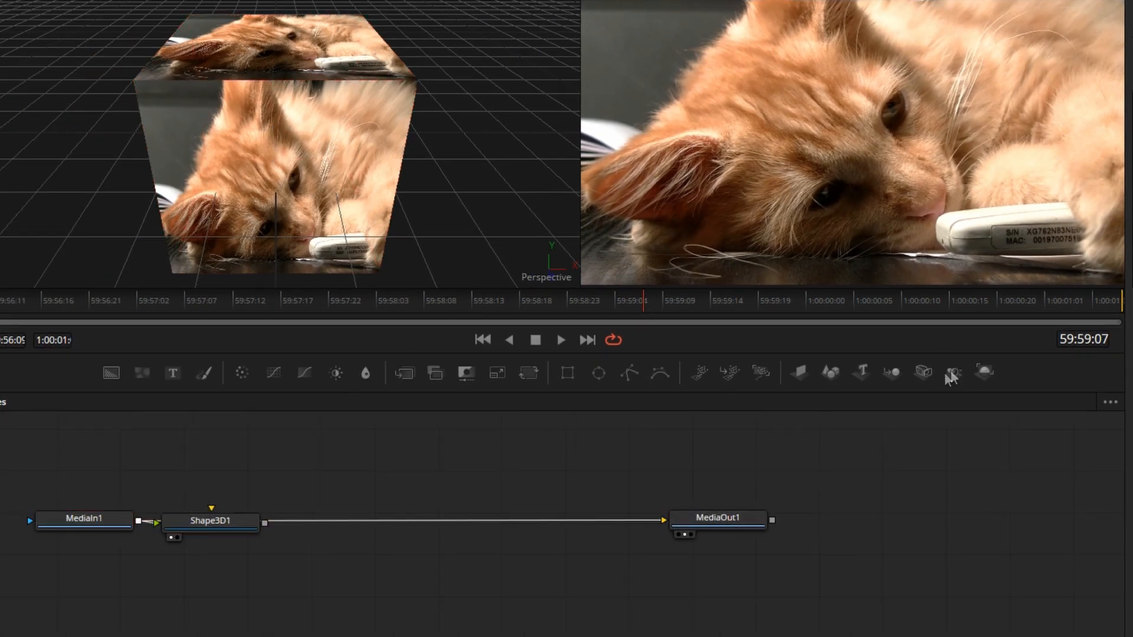
pyautogui.click(953, 372)
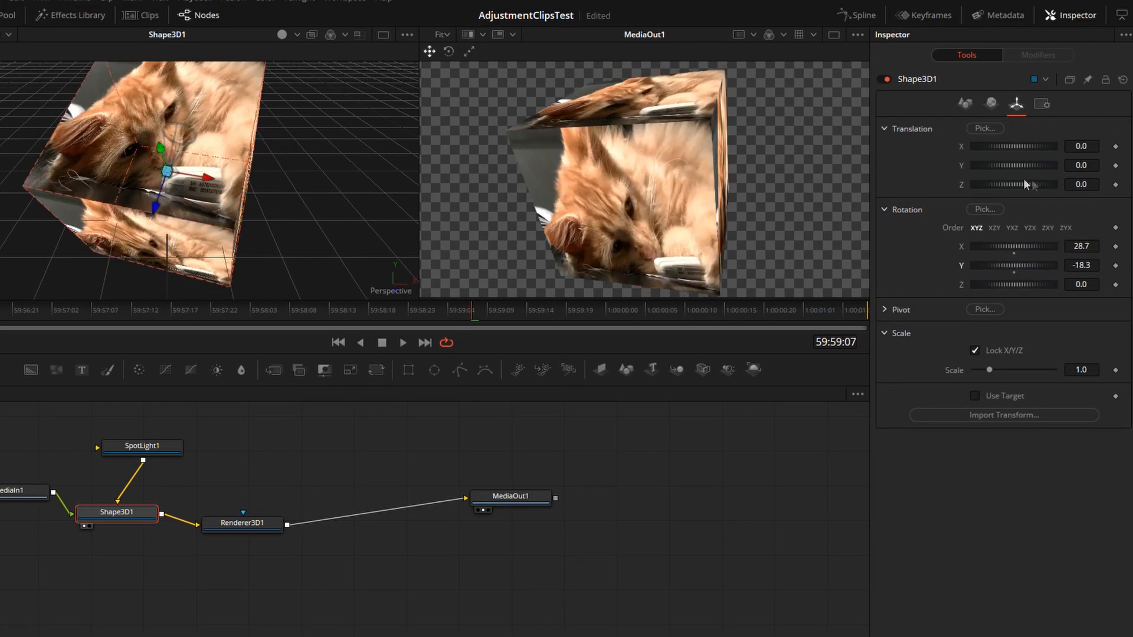
# Step: Enable lighting in Renderer3D1, reposition SpotLight1 and lower its intensity
pyautogui.click(241, 523)
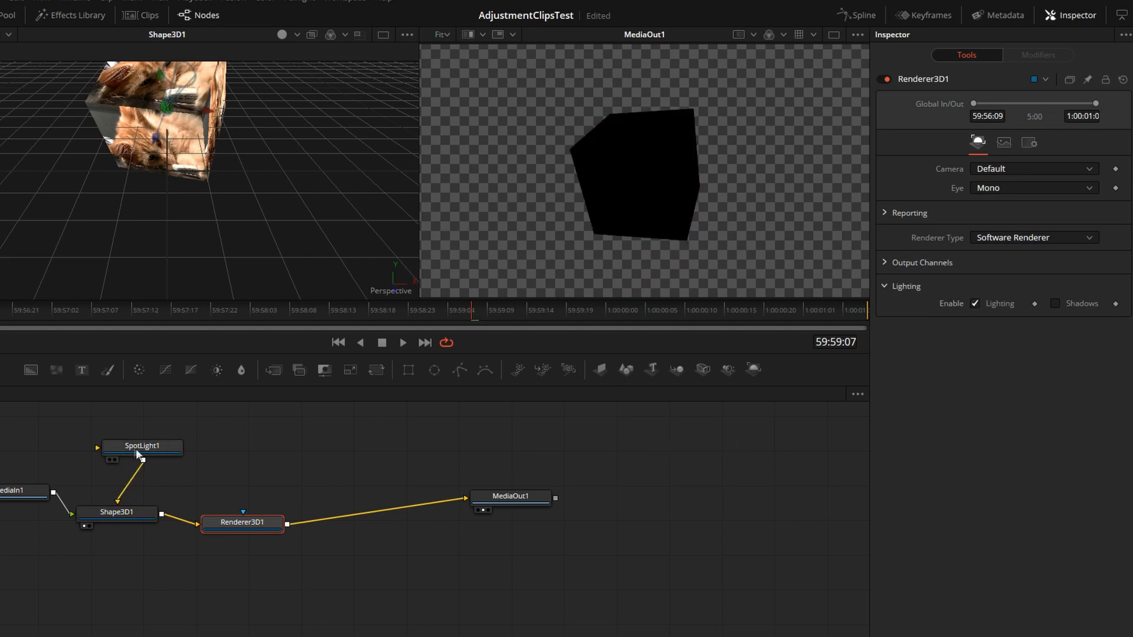
pyautogui.click(140, 444)
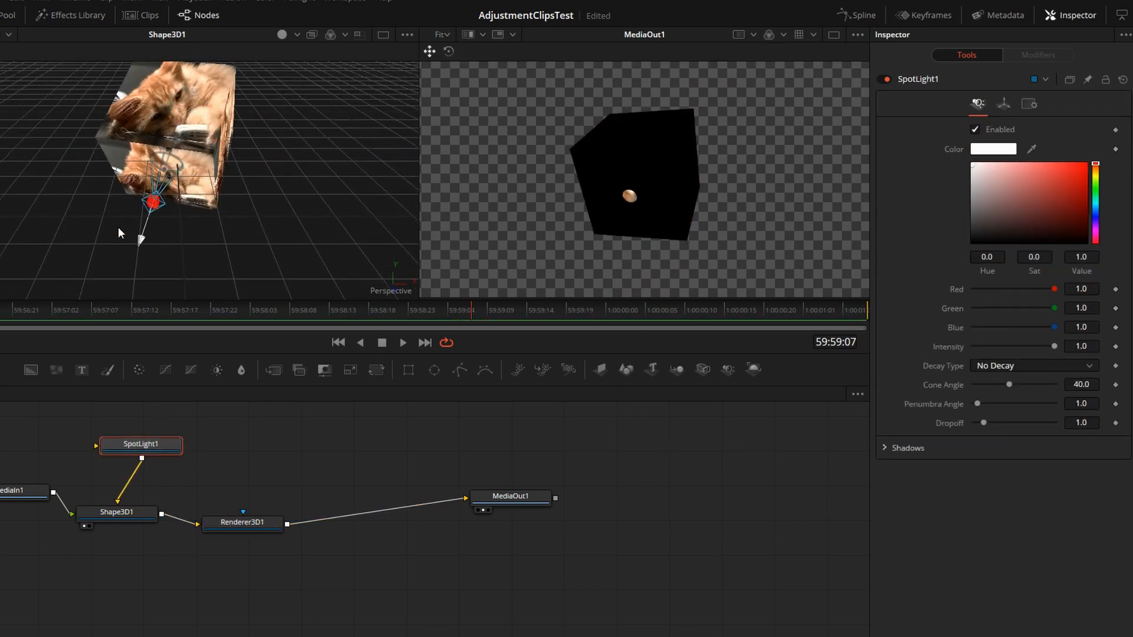
pyautogui.click(1003, 104)
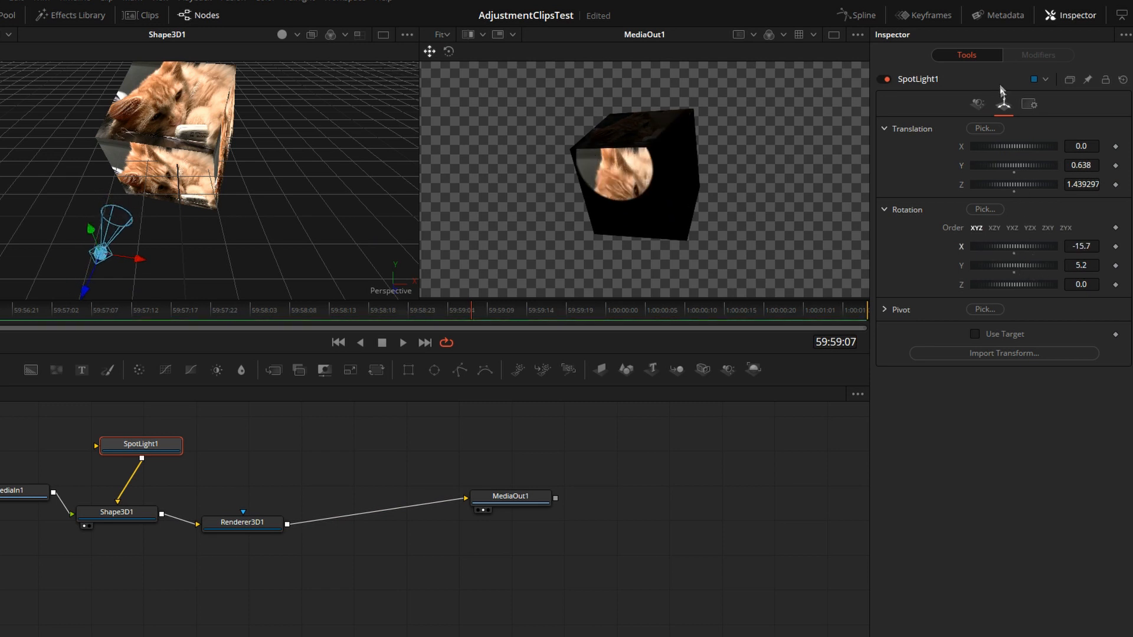
pyautogui.click(977, 103)
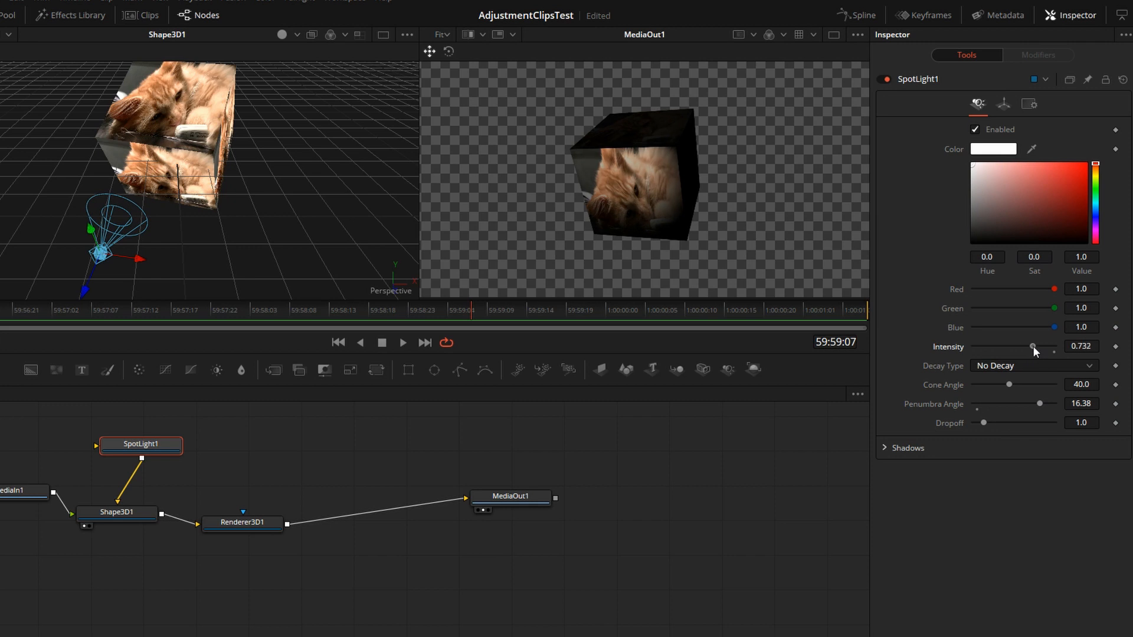
# Step: Add an Ambient Light via quick tool search and return to the Edit page
pyautogui.press('ctrl+space')
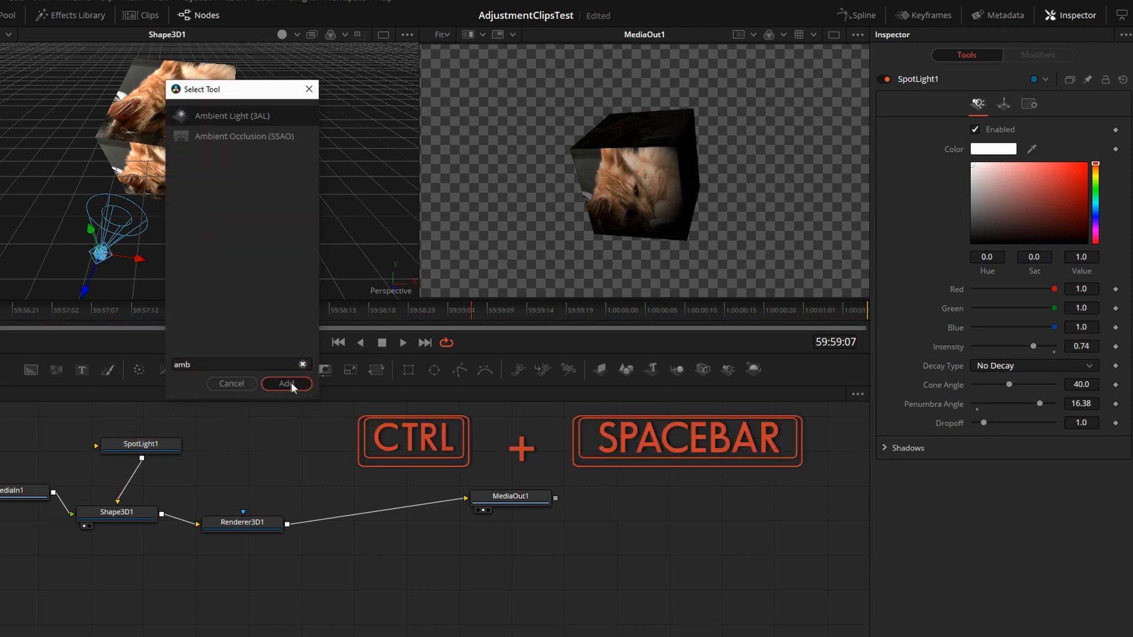
pyautogui.click(285, 384)
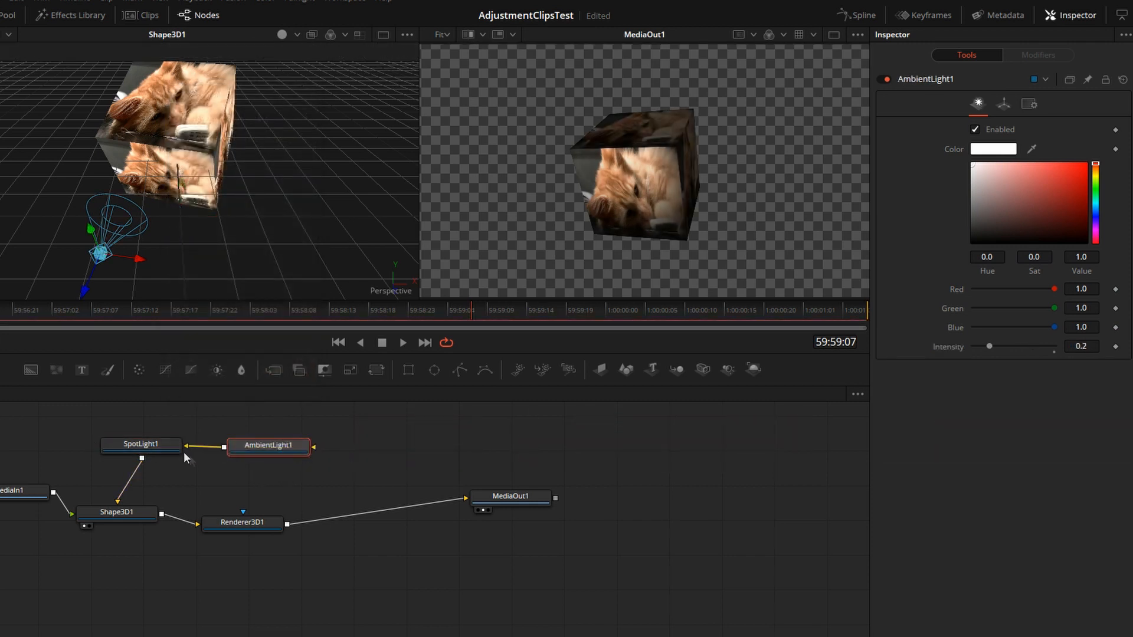
pyautogui.click(502, 625)
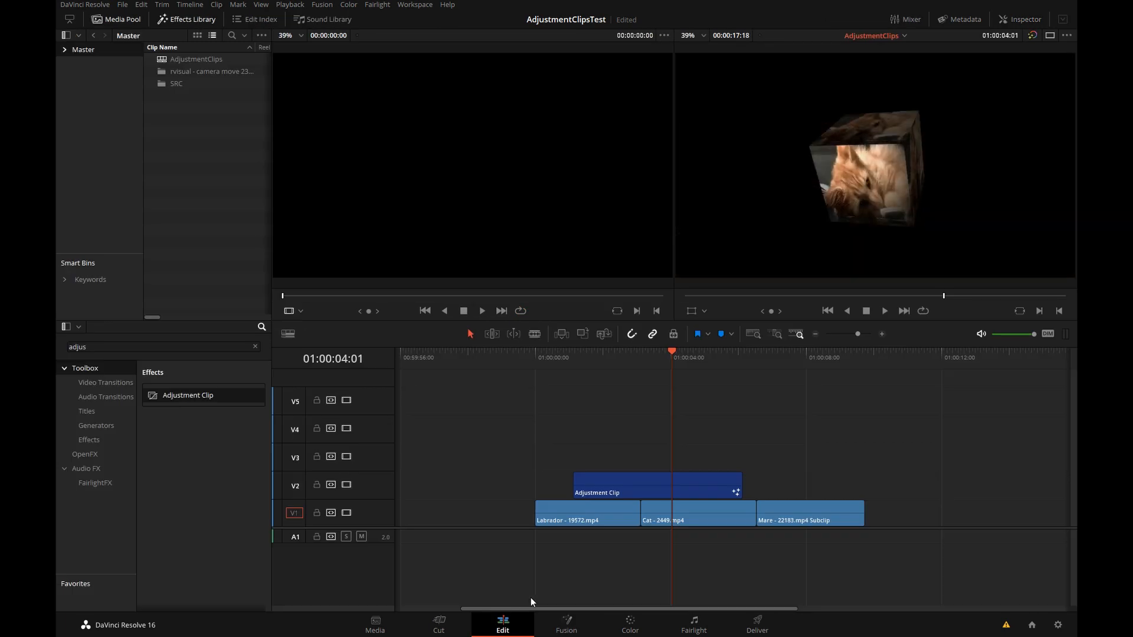
# Step: Drag the cube Adjustment Clip into the Media Pool and confirm its name
pyautogui.click(604, 351)
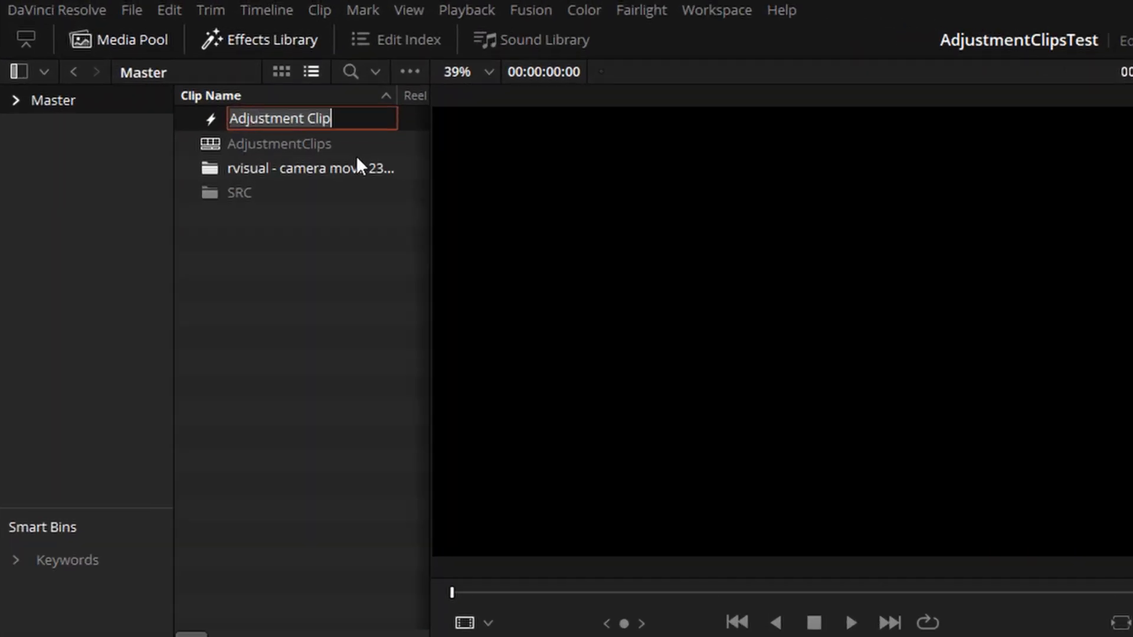
pyautogui.press('ctrl+a')
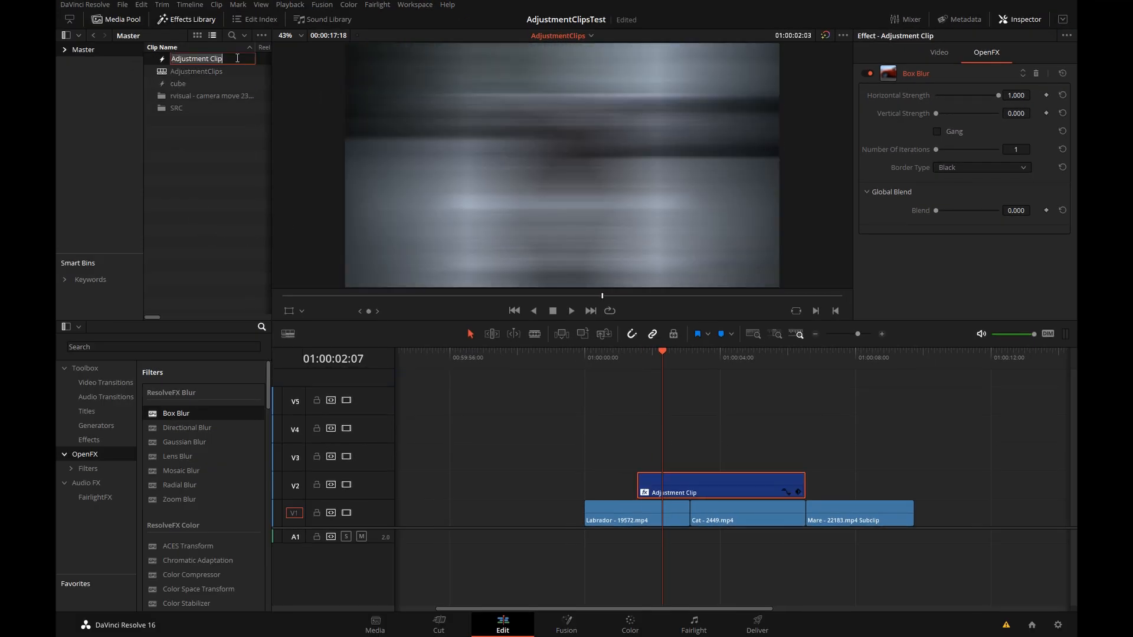
# Step: Rename the Box Blur adjustment clip in the Media Pool to 'myBlur'
pyautogui.write('myBlur')
pyautogui.click(165, 346)
pyautogui.write('adj')
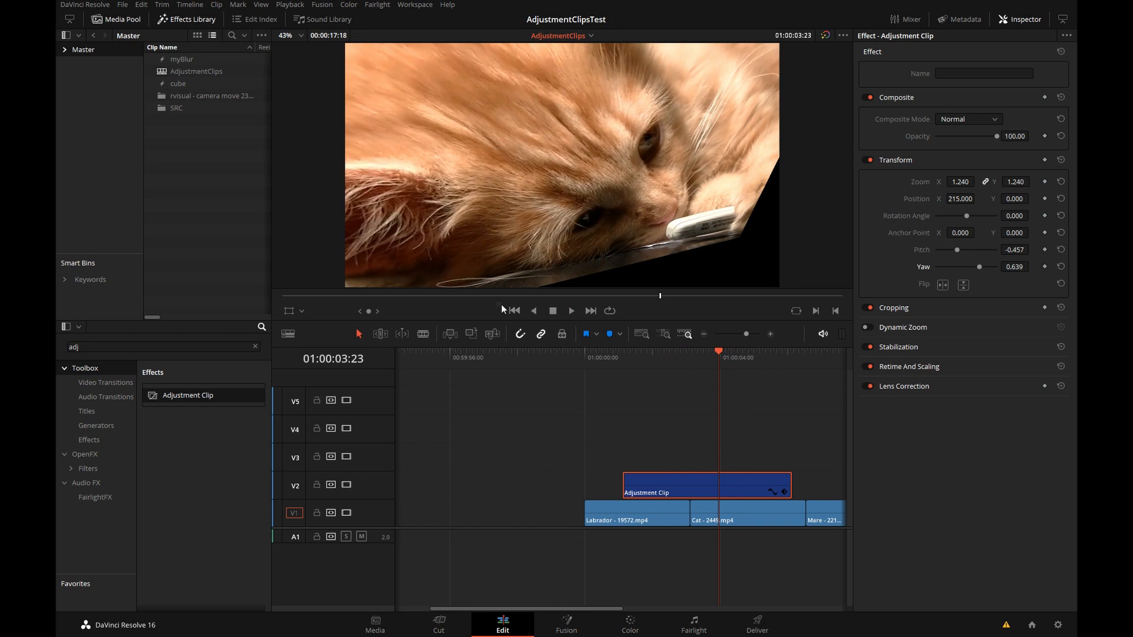
pyautogui.moveTo(660, 459)
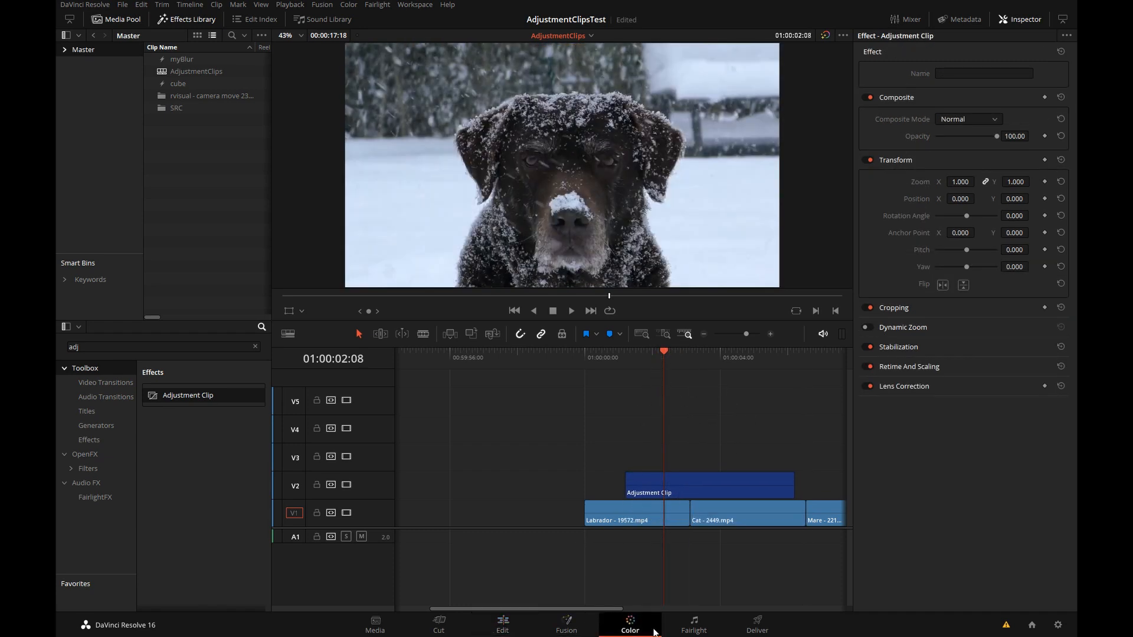
# Step: Switch to the Color page after resetting the Adjustment Clip's transform
pyautogui.click(629, 625)
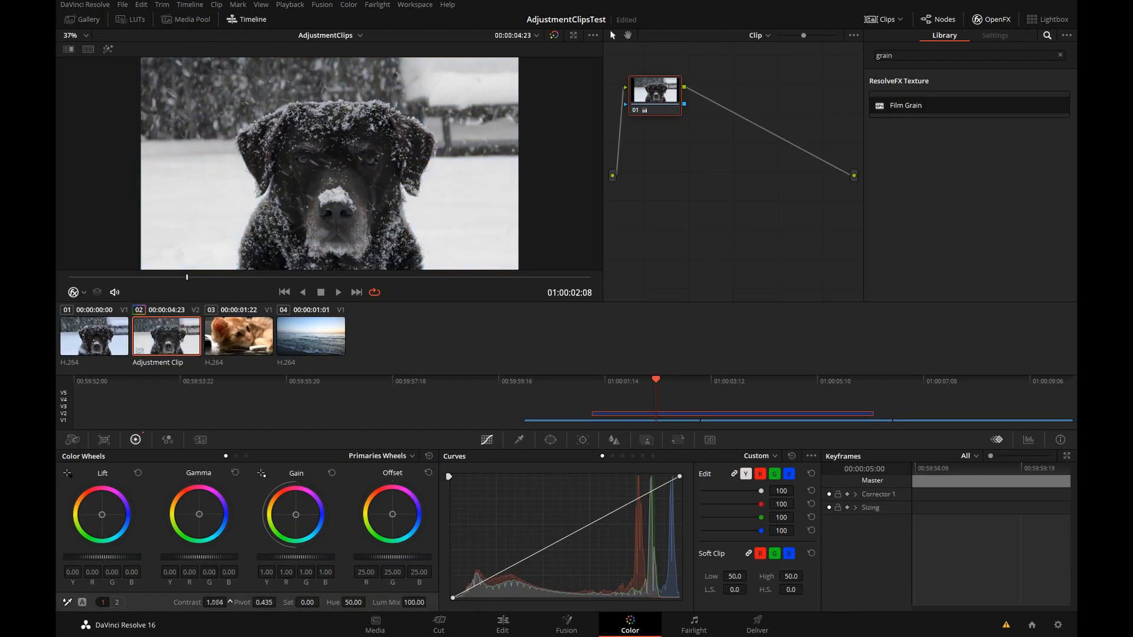
# Step: Return to the Edit page and check the black-and-white adjustment over the Labrador and Cat clips
pyautogui.click(503, 626)
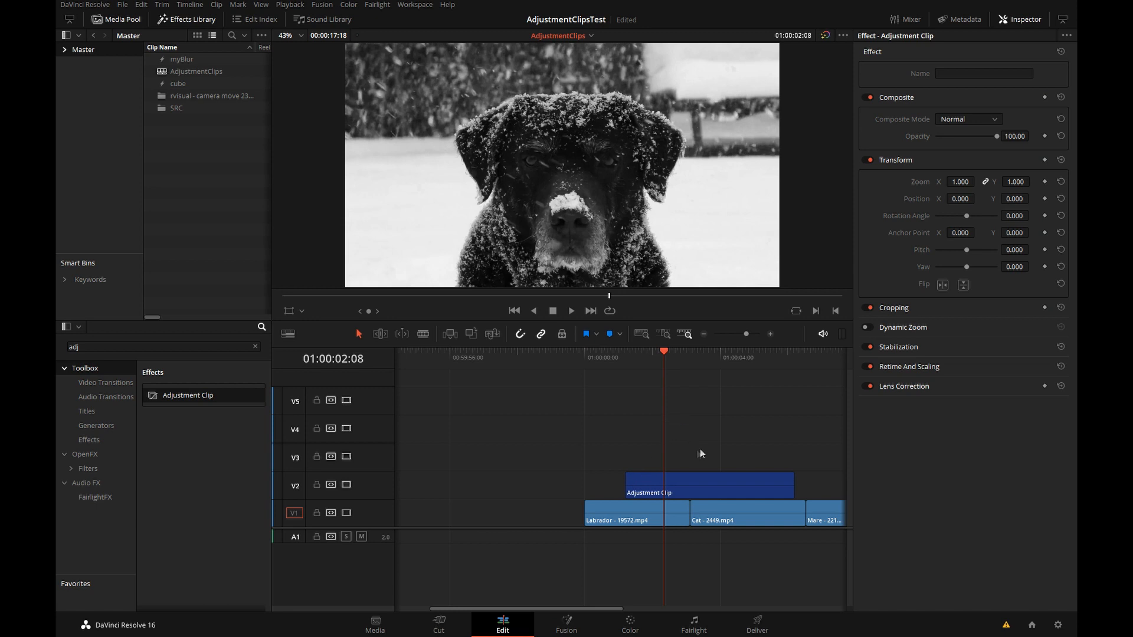
pyautogui.click(690, 351)
pyautogui.write('M')
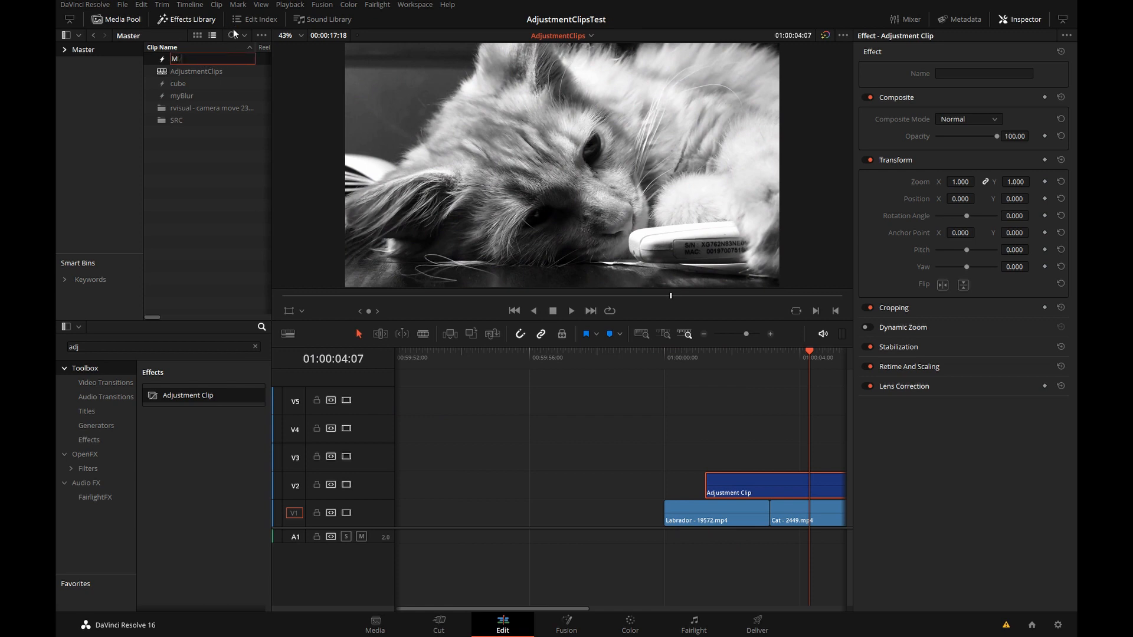
pyautogui.click(703, 334)
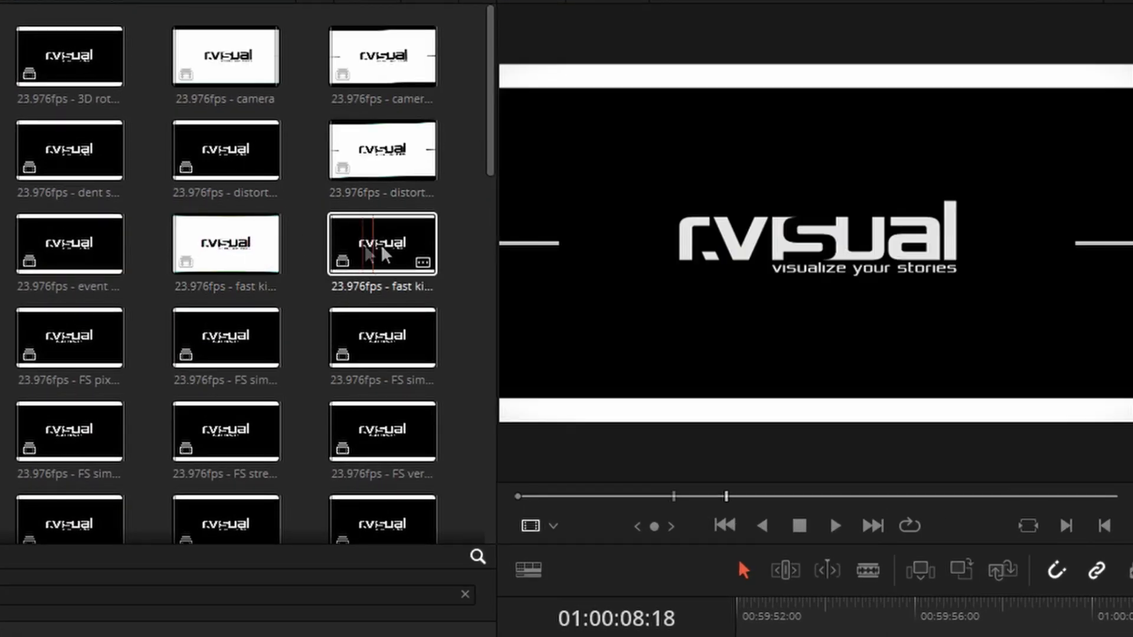
# Step: Preview several rvisual camera move transitions, including a fast one and two spinning ones
pyautogui.click(225, 336)
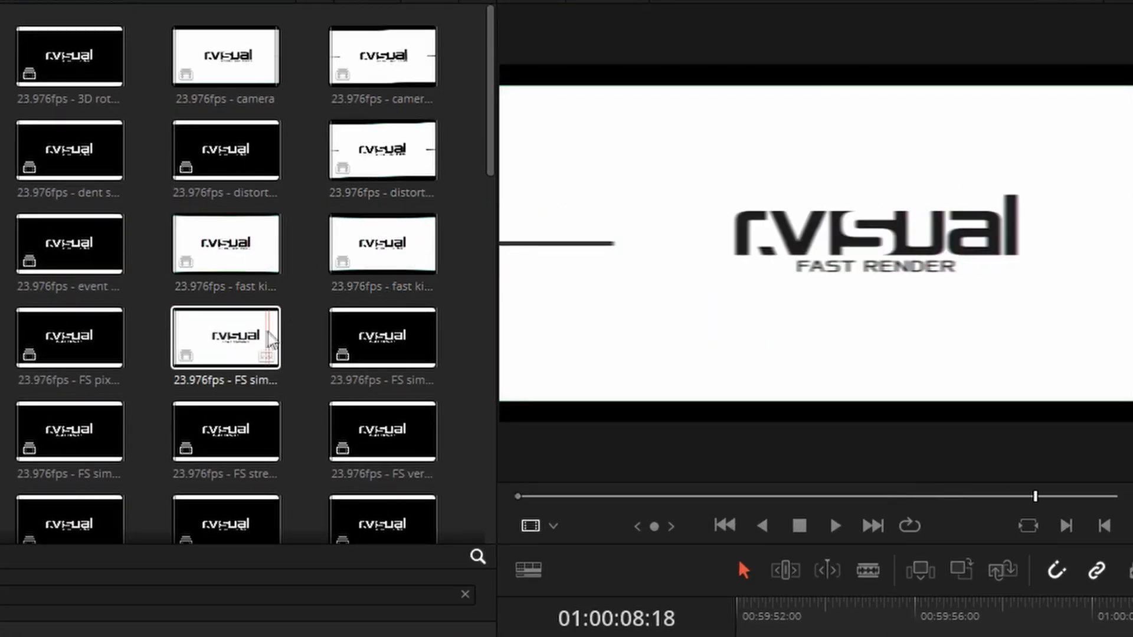
pyautogui.click(382, 336)
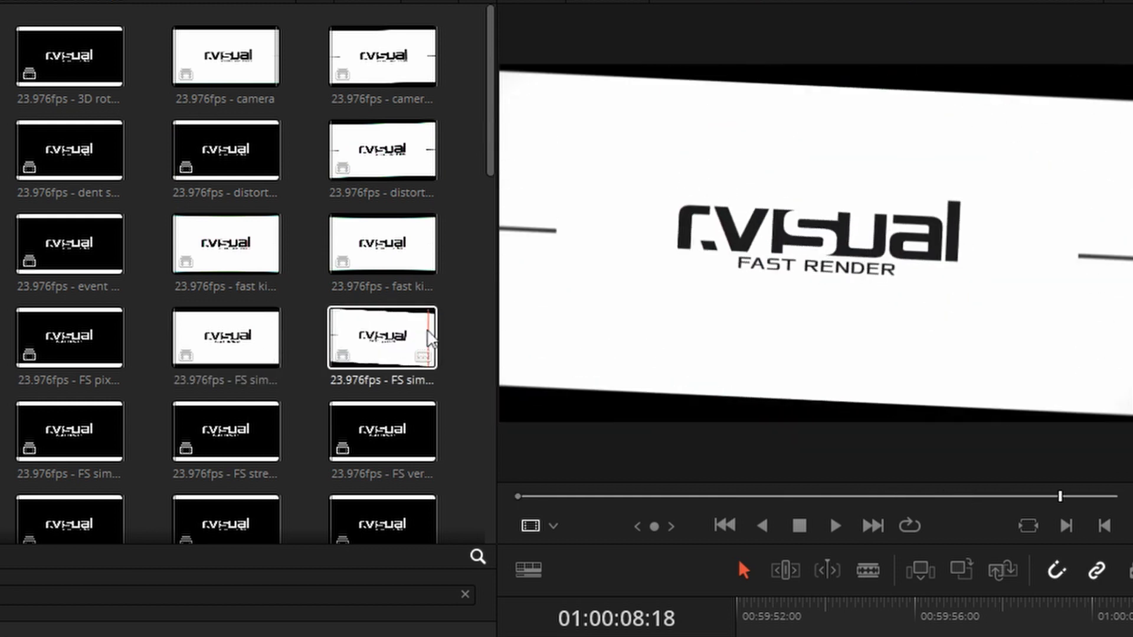
pyautogui.click(381, 338)
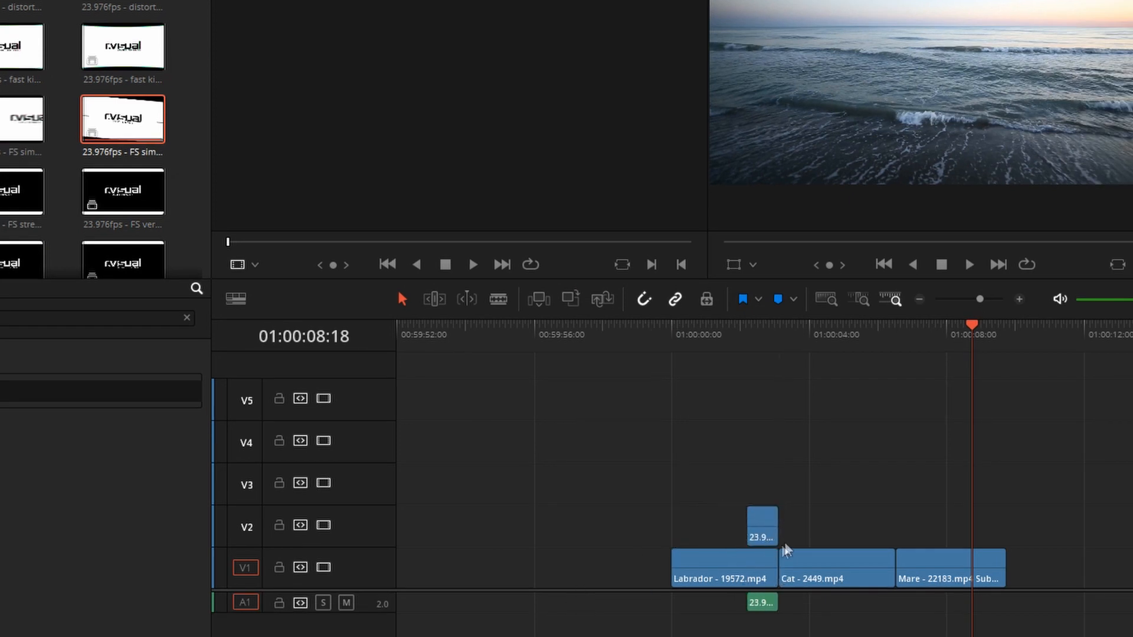
# Step: Select the rvisual transition clip placed over the Labrador–Cat cut
pyautogui.click(128, 10)
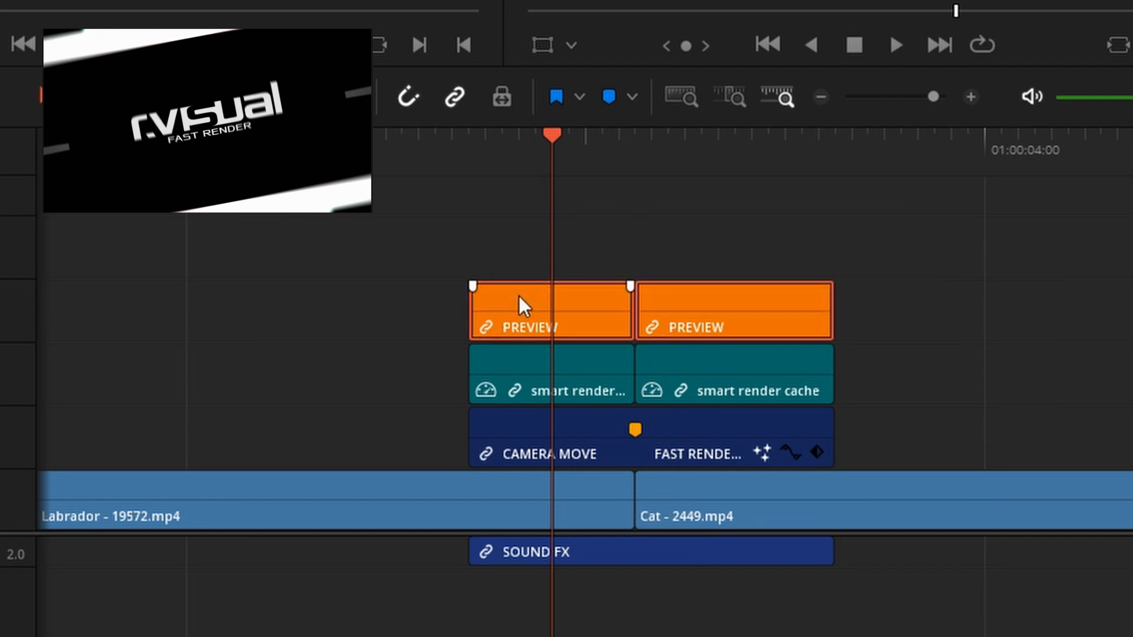
# Step: Delete the two orange PREVIEW clips from the transition's top track
pyautogui.press('backspace')
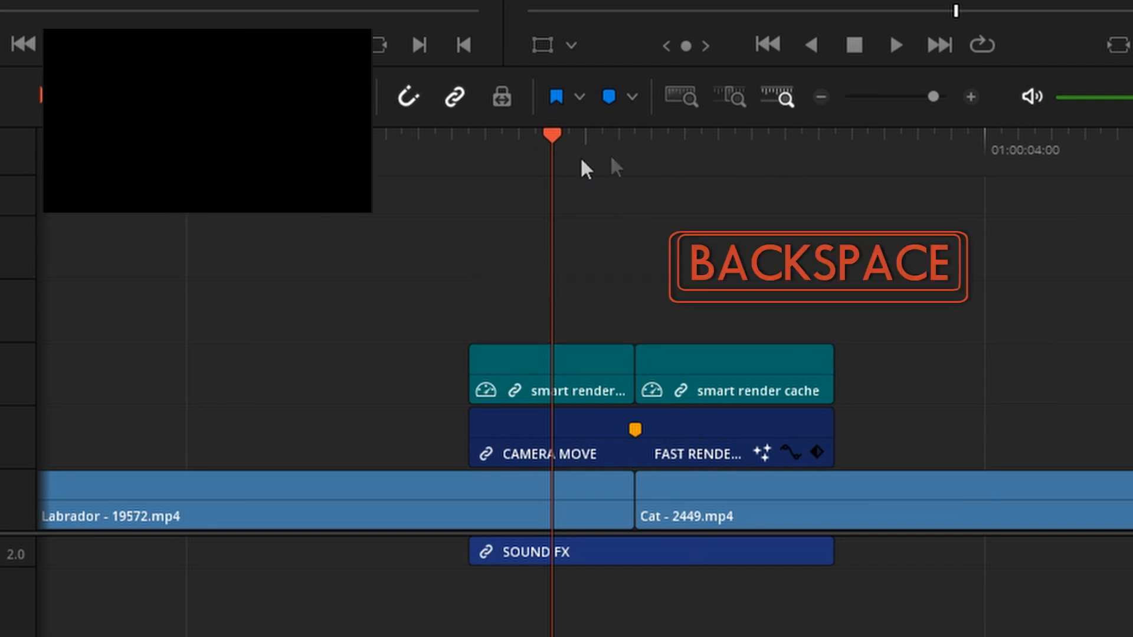
pyautogui.press('backspace')
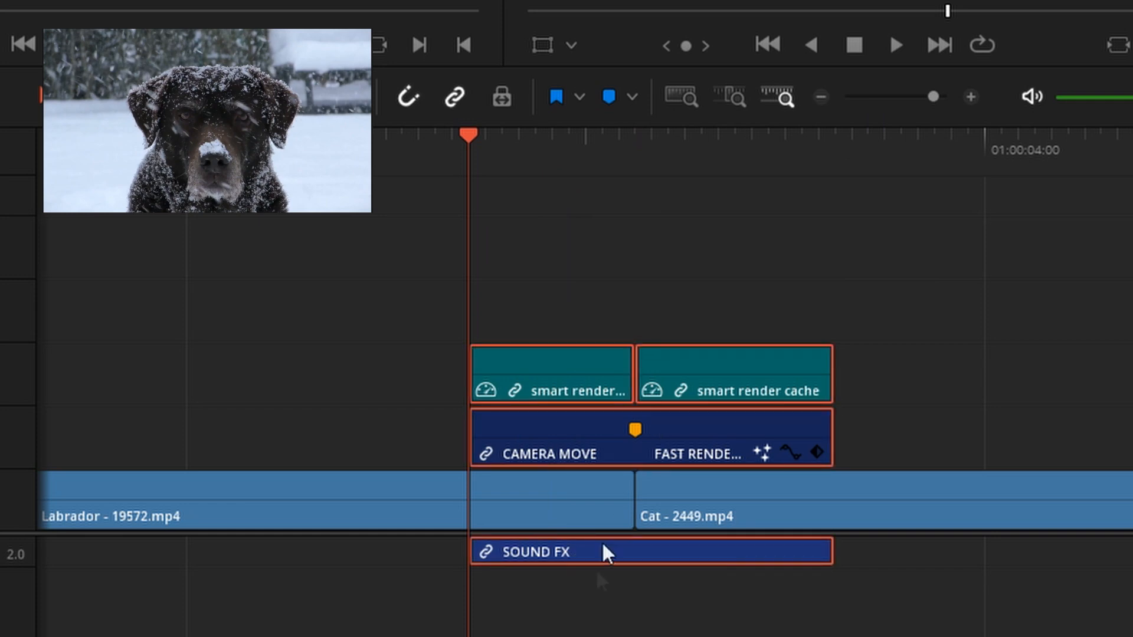
pyautogui.moveTo(330, 329)
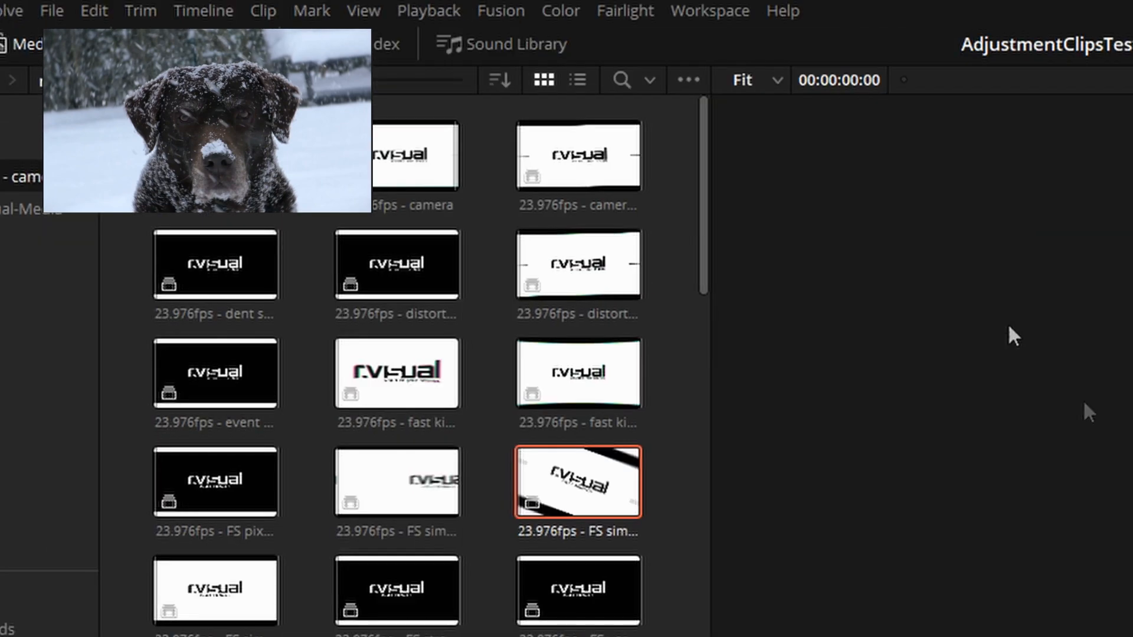
# Step: Remove the SOUND FX clip and select the second smart render cache clip for Fusion
pyautogui.click(428, 11)
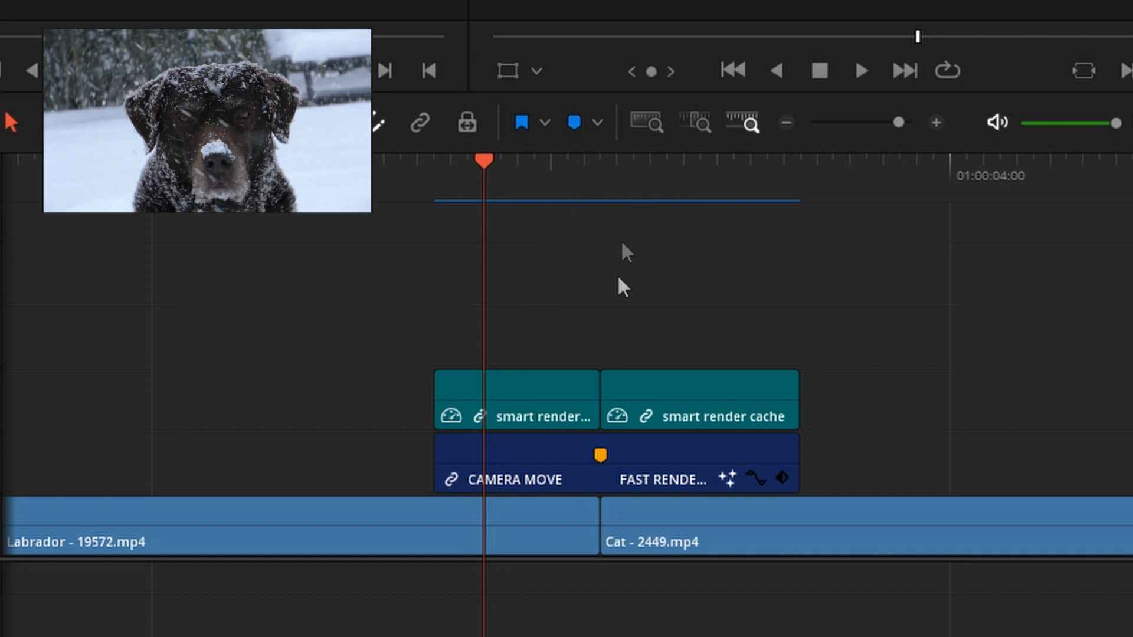
pyautogui.click(679, 404)
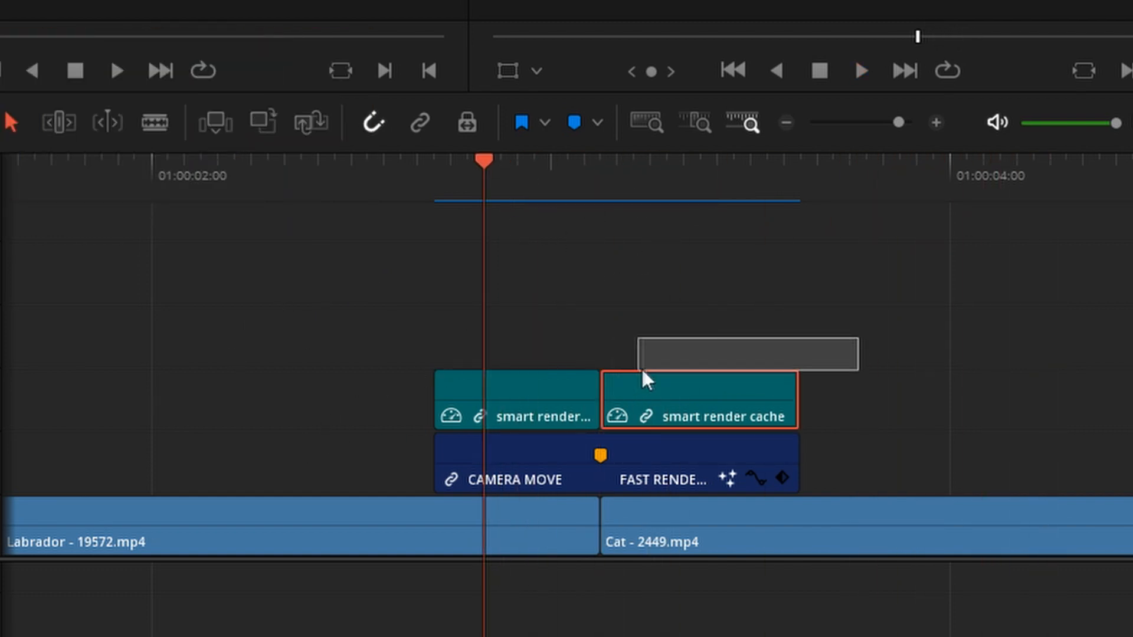
pyautogui.click(542, 479)
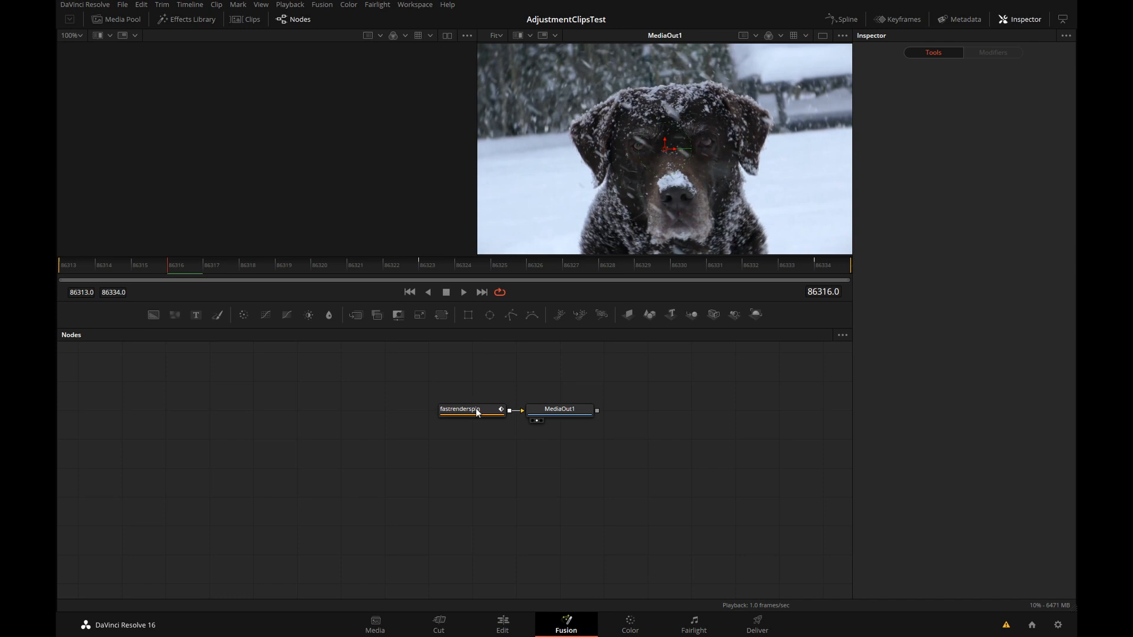
# Step: Enable SPIN - Invert in the fastrenderspin node's Controls to reverse the spin
pyautogui.click(434, 409)
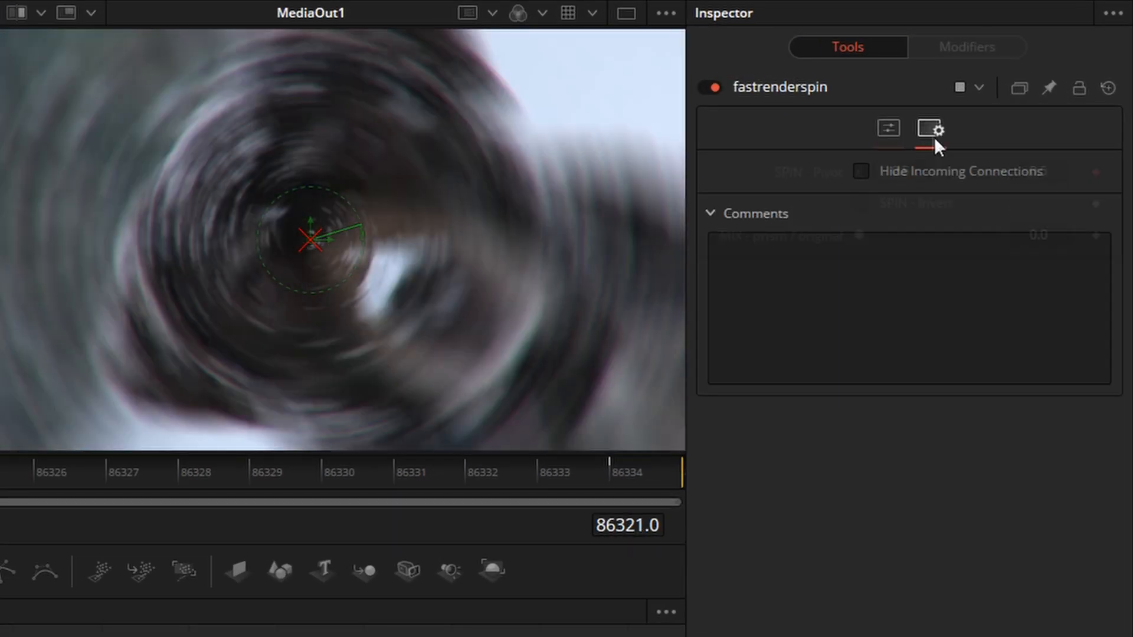
pyautogui.click(888, 129)
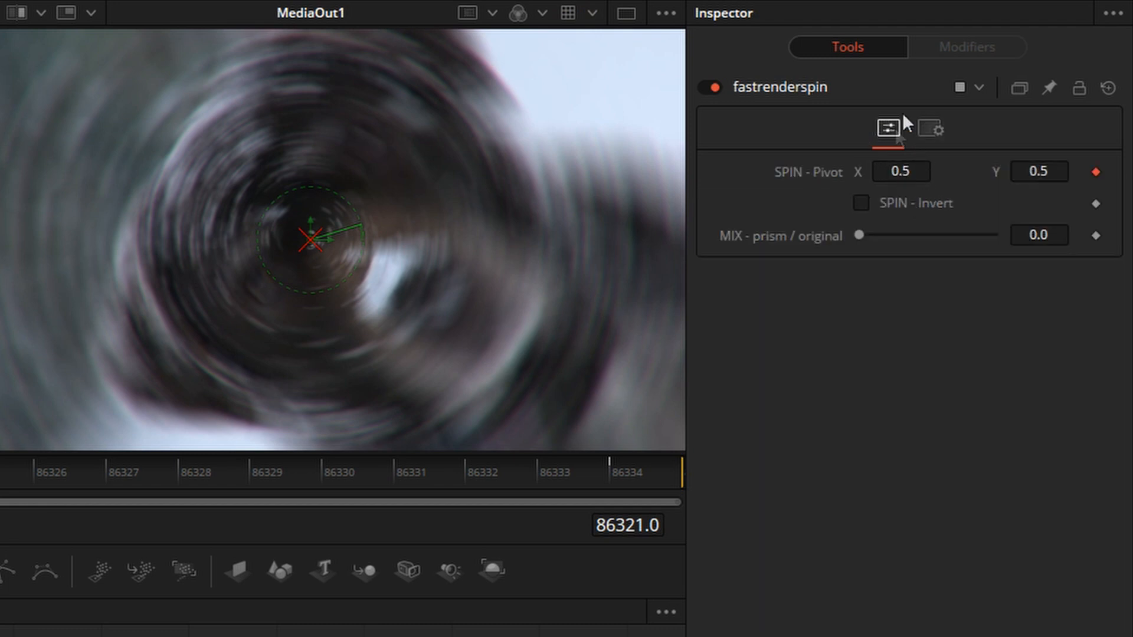
pyautogui.moveTo(867, 205)
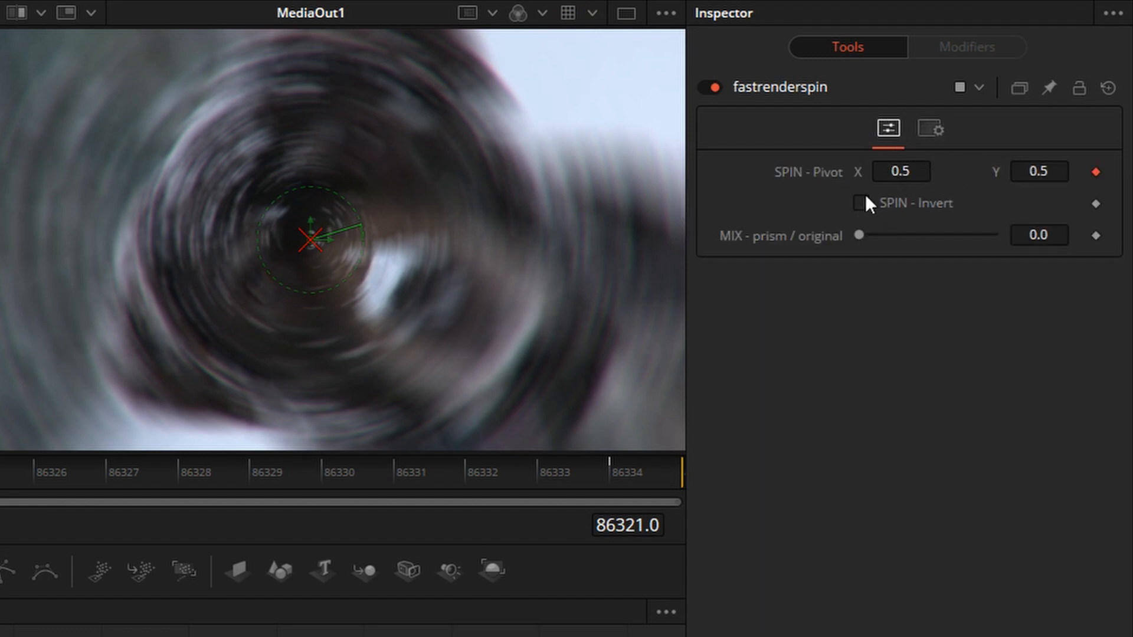
pyautogui.click(859, 203)
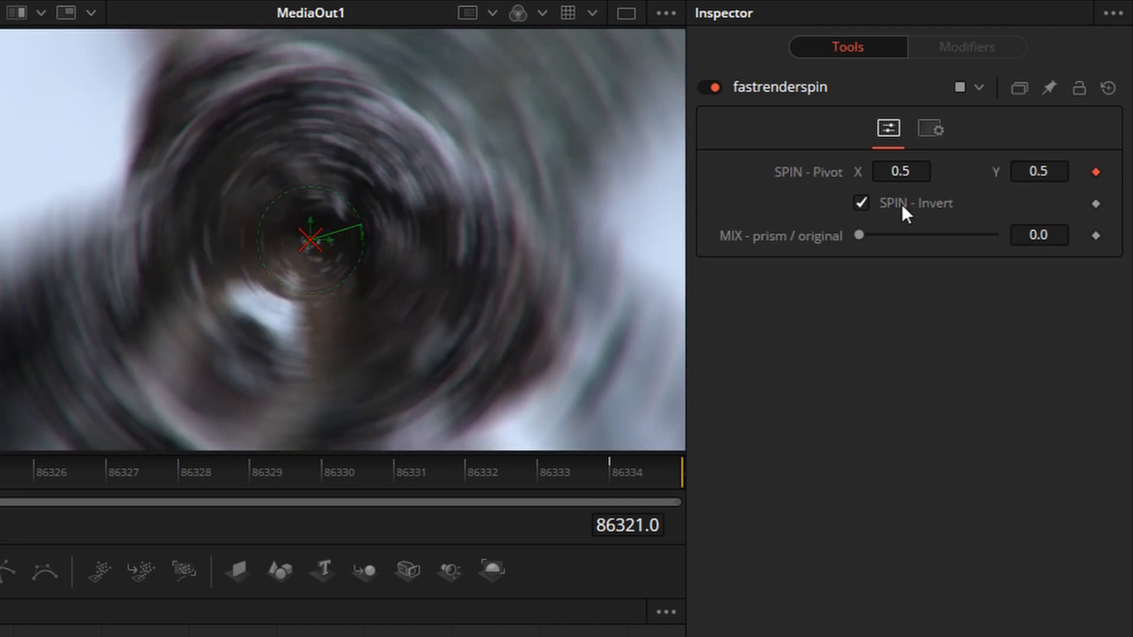
pyautogui.click(859, 203)
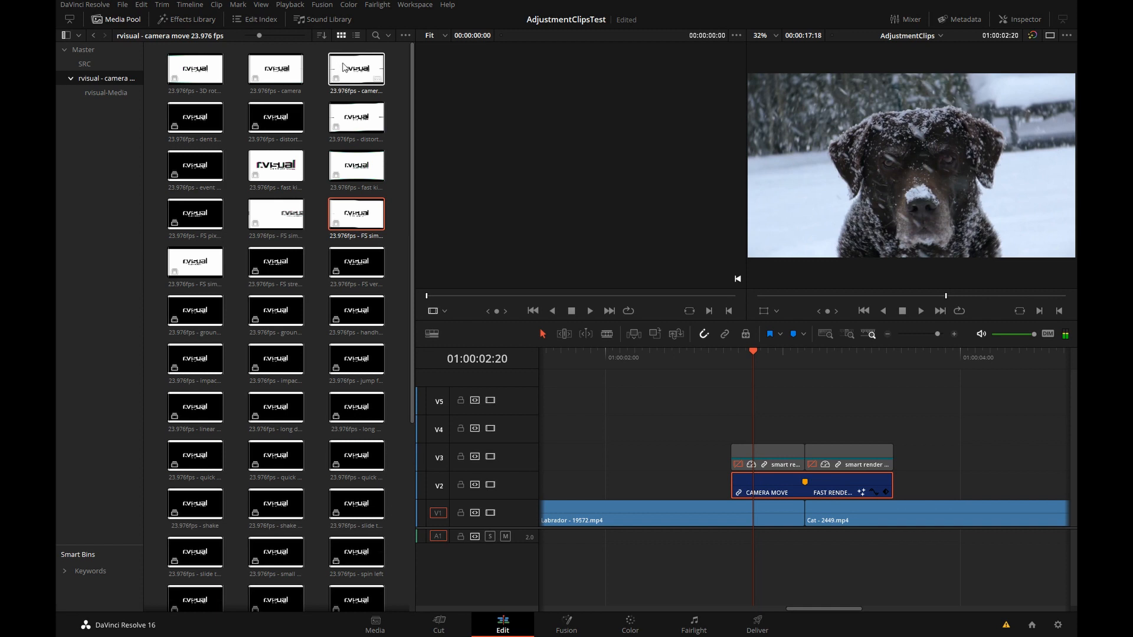
# Step: Choose the longer camera move transition and bring it into Fusion for editing
pyautogui.click(355, 69)
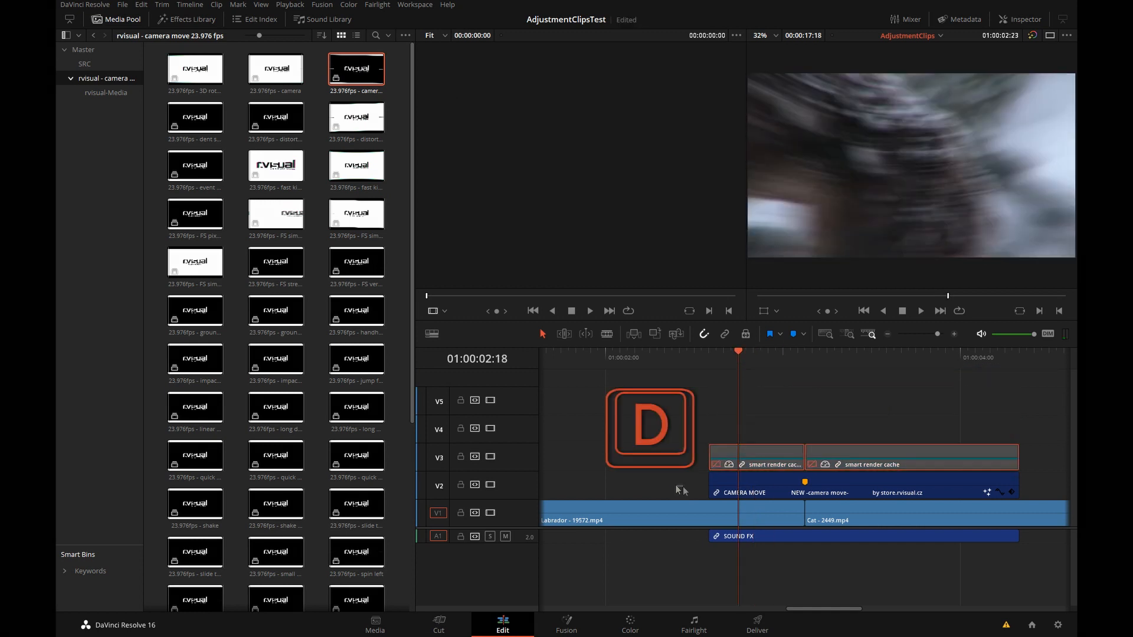
pyautogui.click(566, 624)
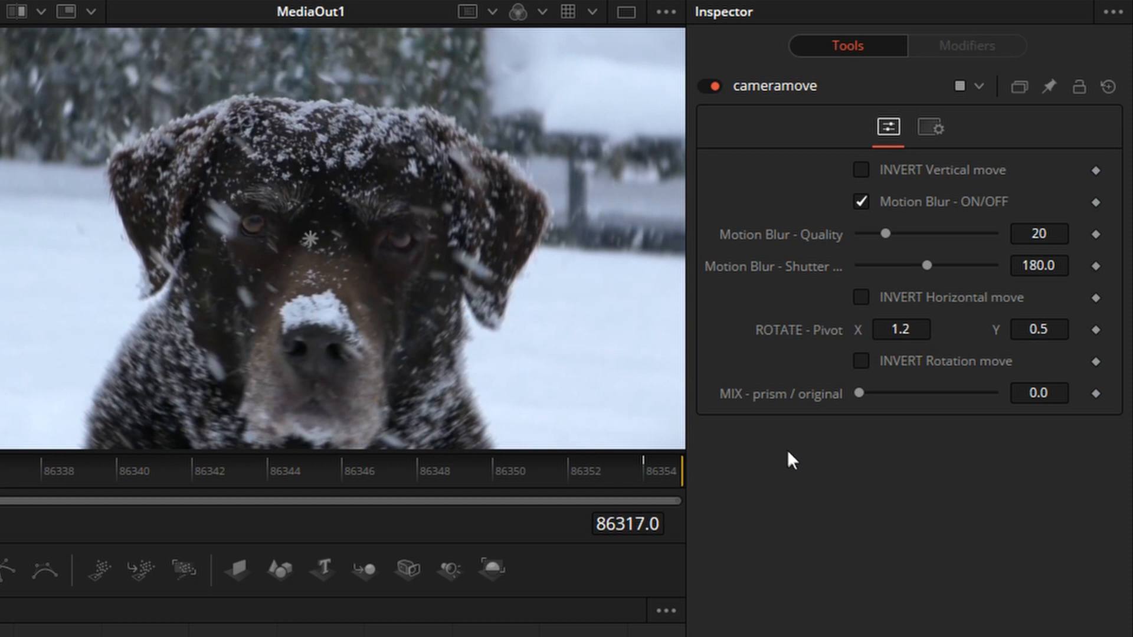
pyautogui.moveTo(956, 288)
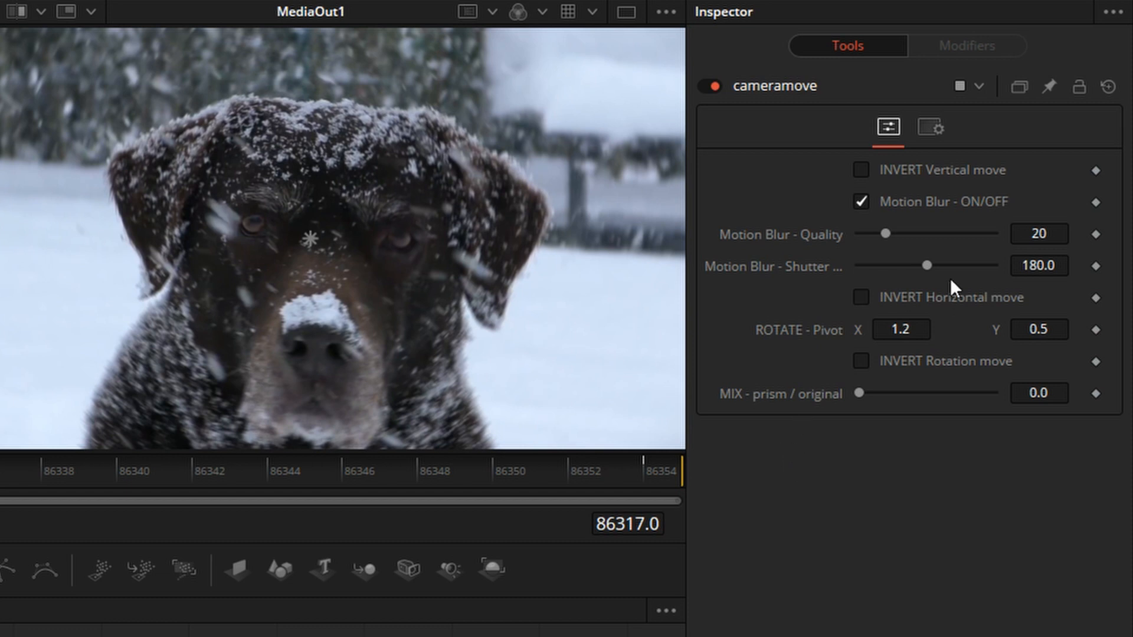
# Step: Untick Motion Blur - ON/OFF on the cameramove node and return to the Edit page
pyautogui.click(859, 202)
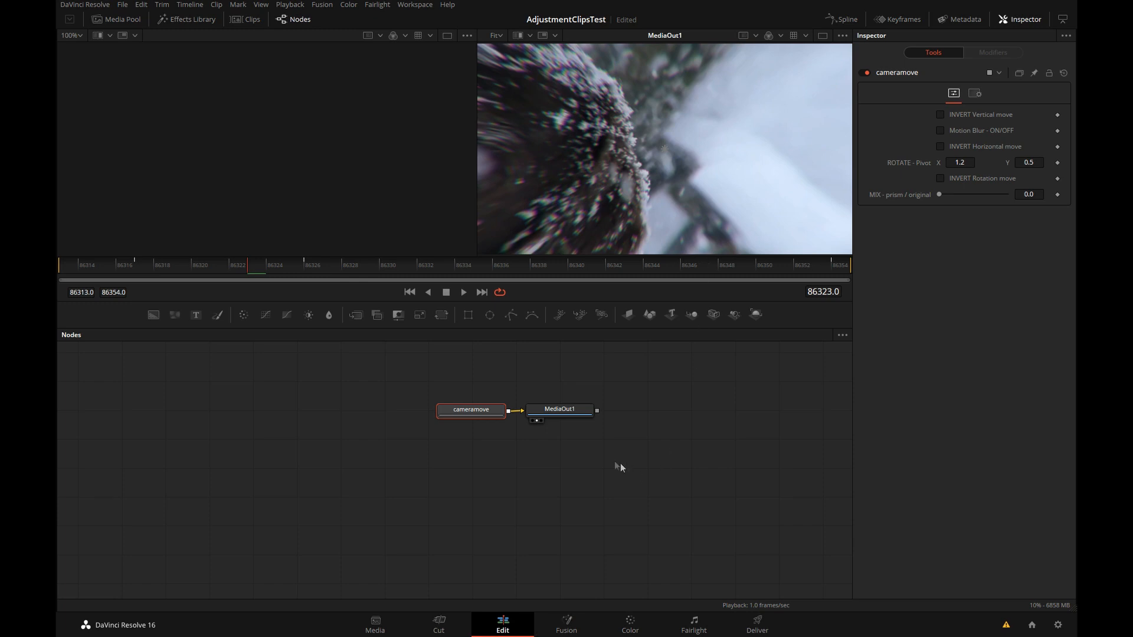
pyautogui.click(502, 624)
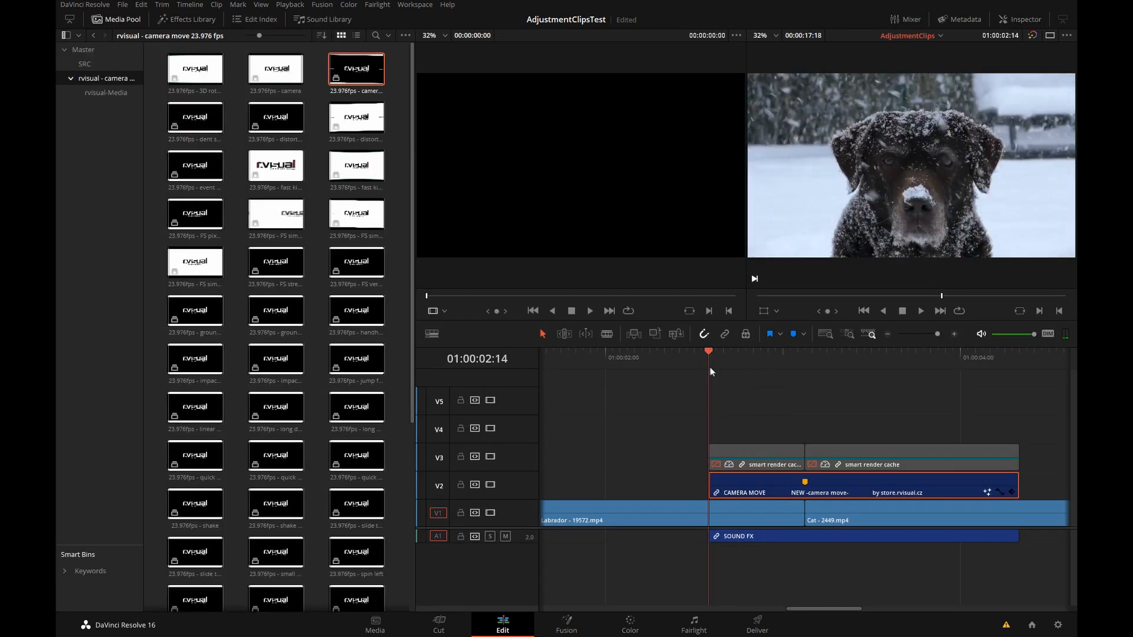
# Step: Scrub the playhead across the camera move transition, then load the small windows clip in the source viewer
pyautogui.click(768, 352)
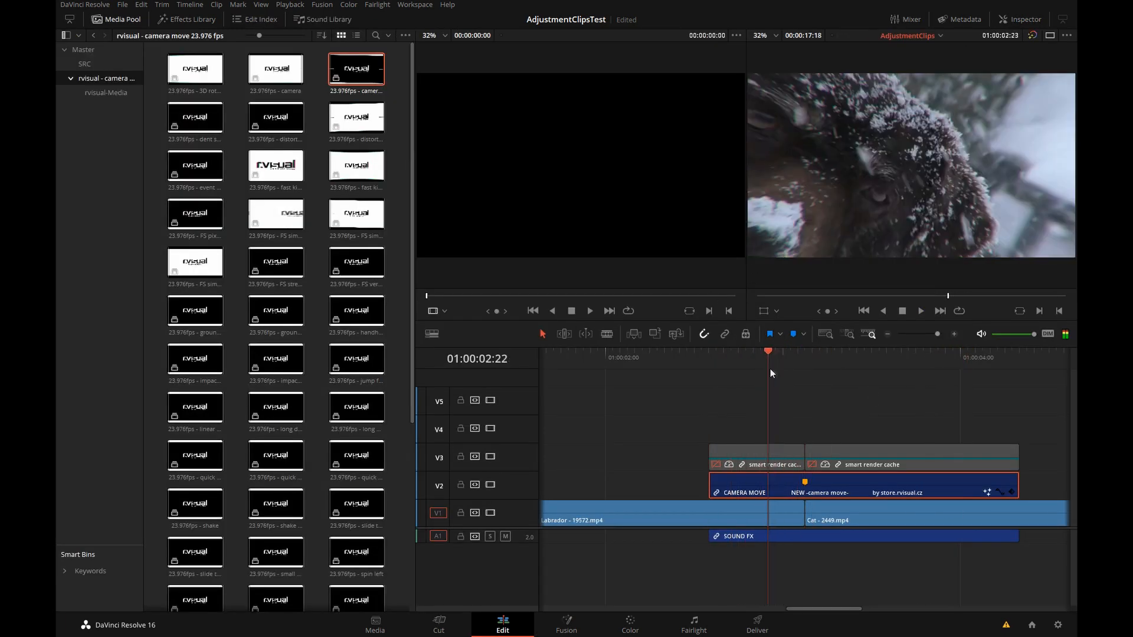
pyautogui.click(946, 352)
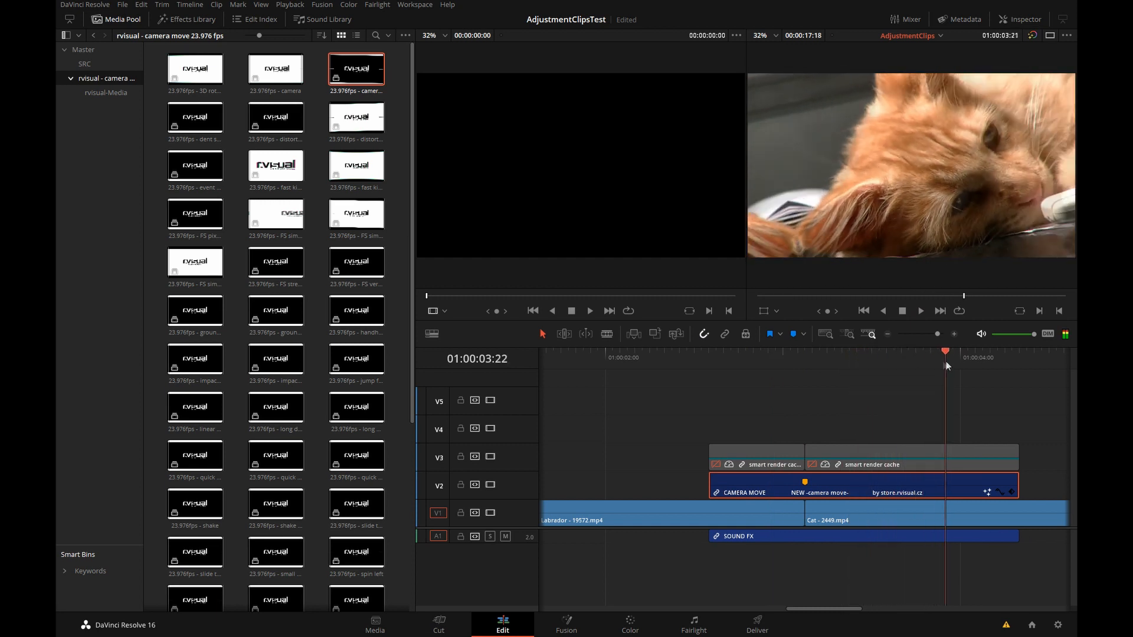
pyautogui.click(753, 352)
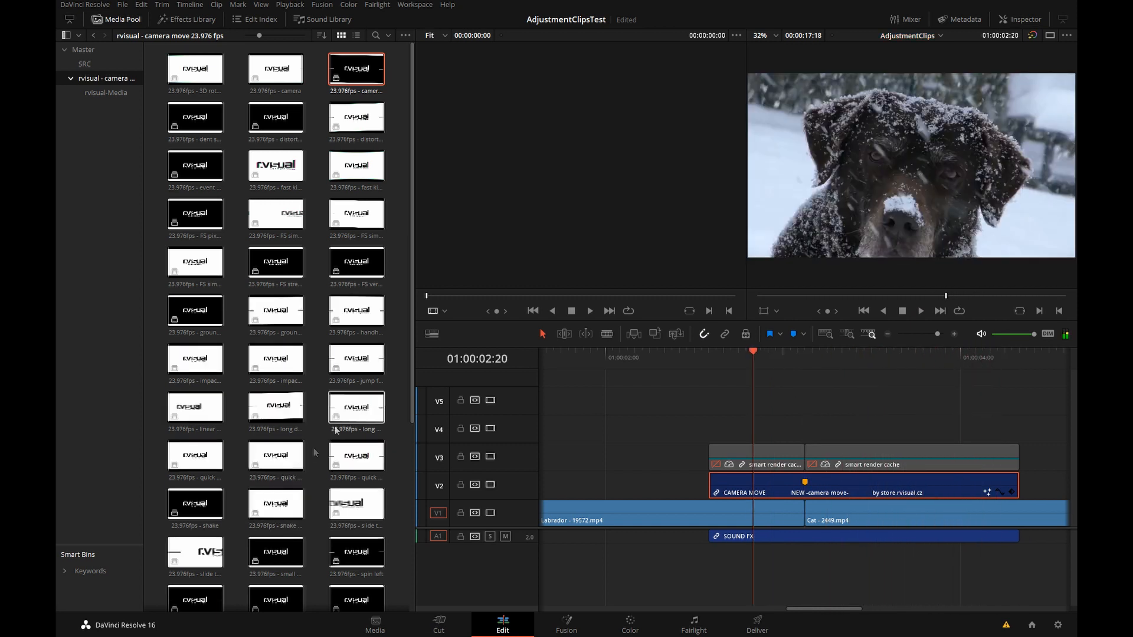
pyautogui.scroll(-3)
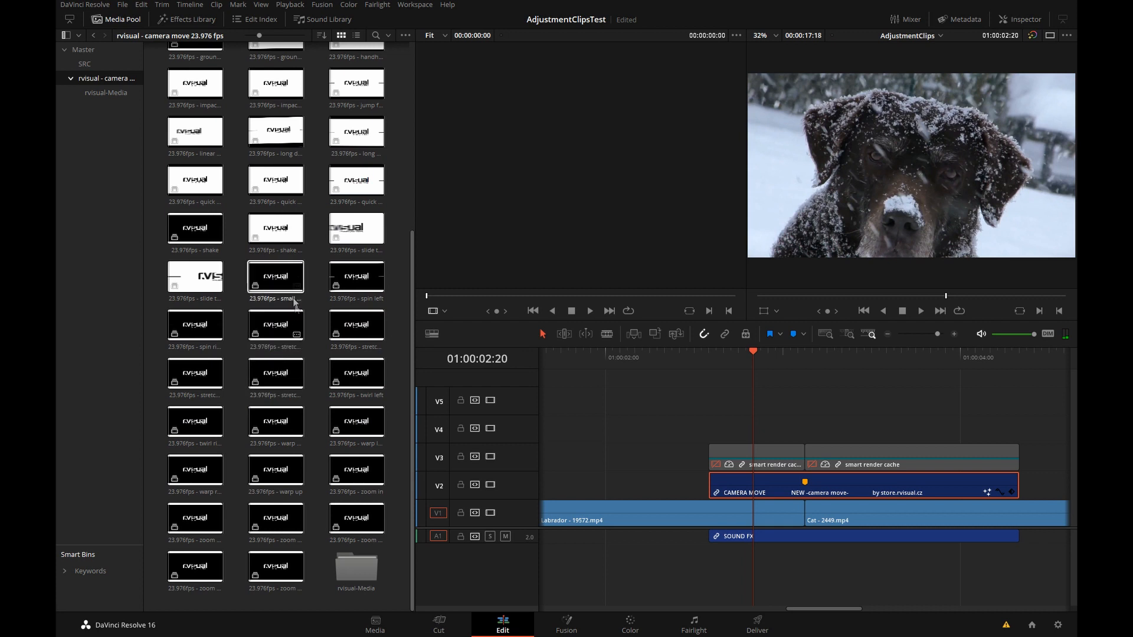
pyautogui.doubleClick(275, 277)
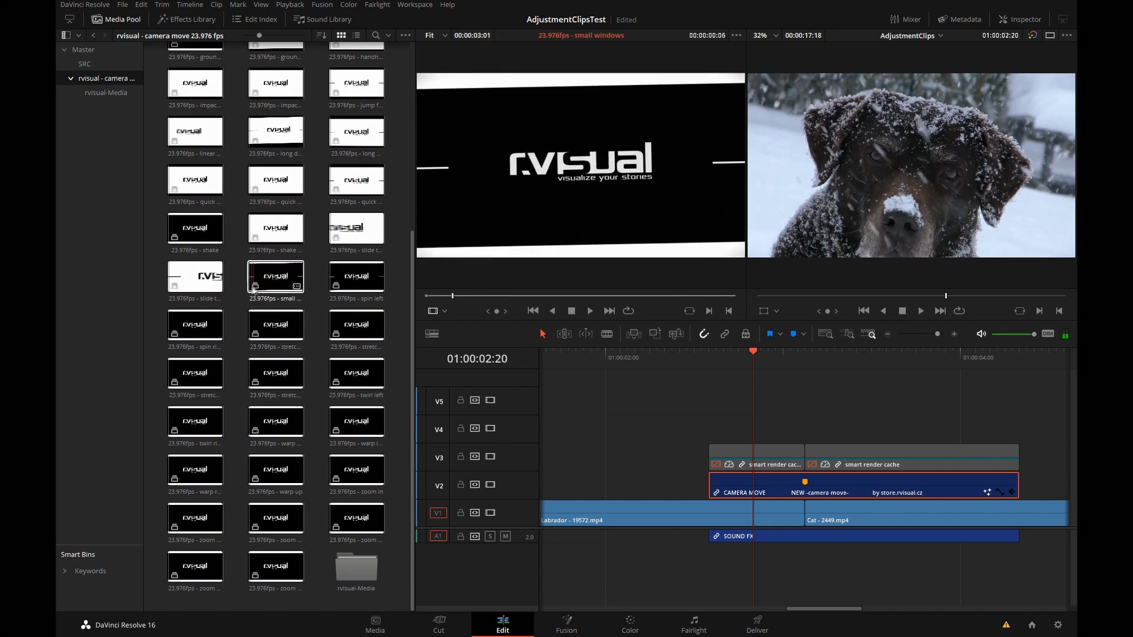